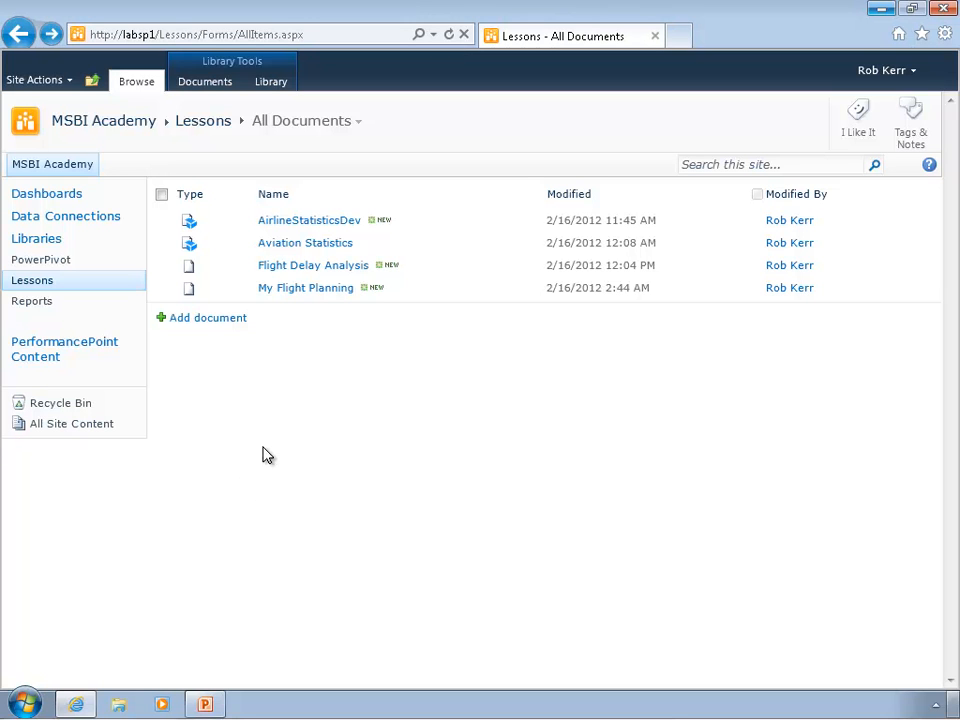
mouse_move(162, 418)
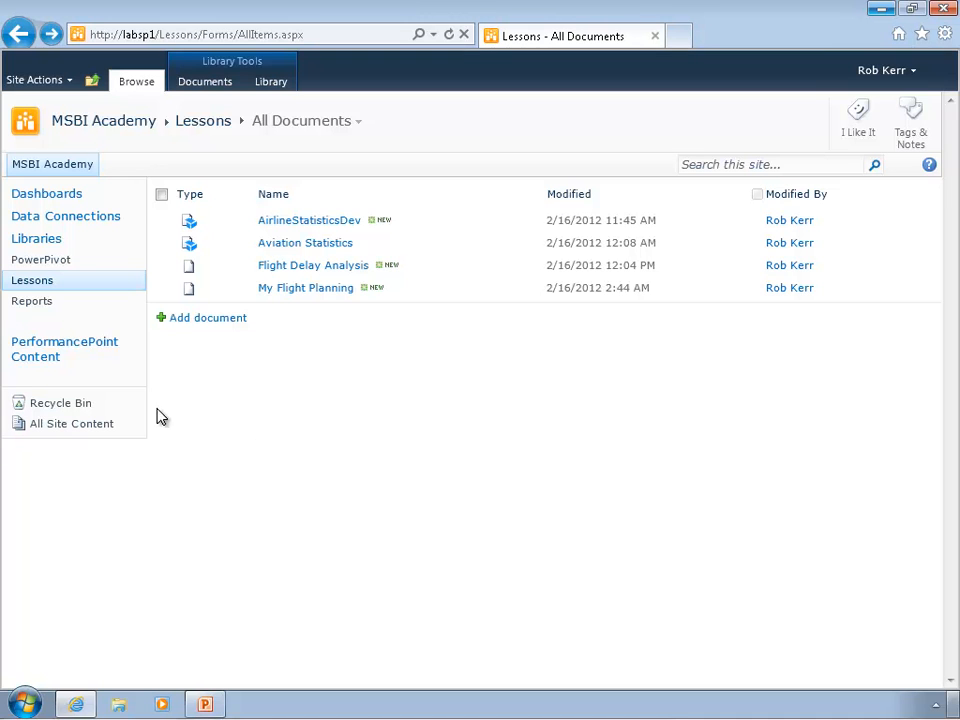
mouse_move(388, 404)
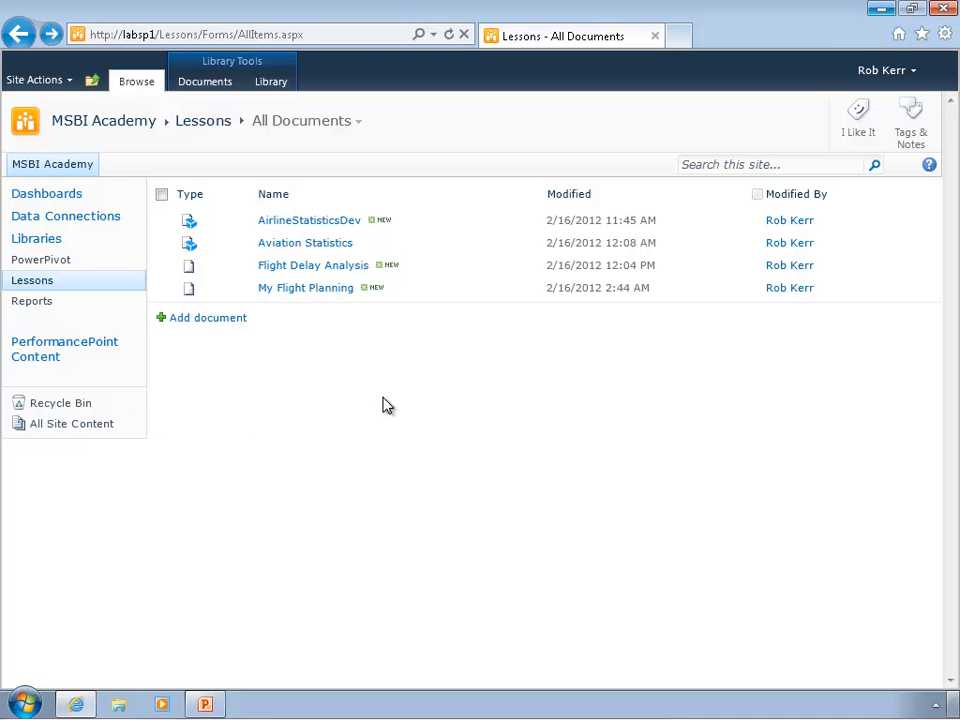
mouse_move(324, 242)
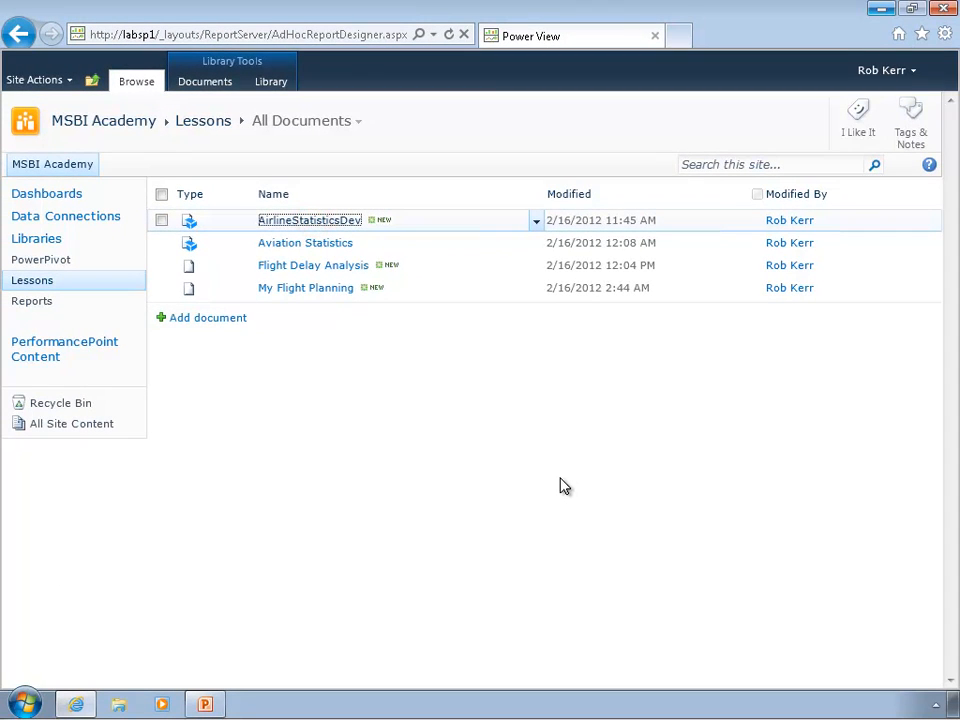
mouse_move(568, 492)
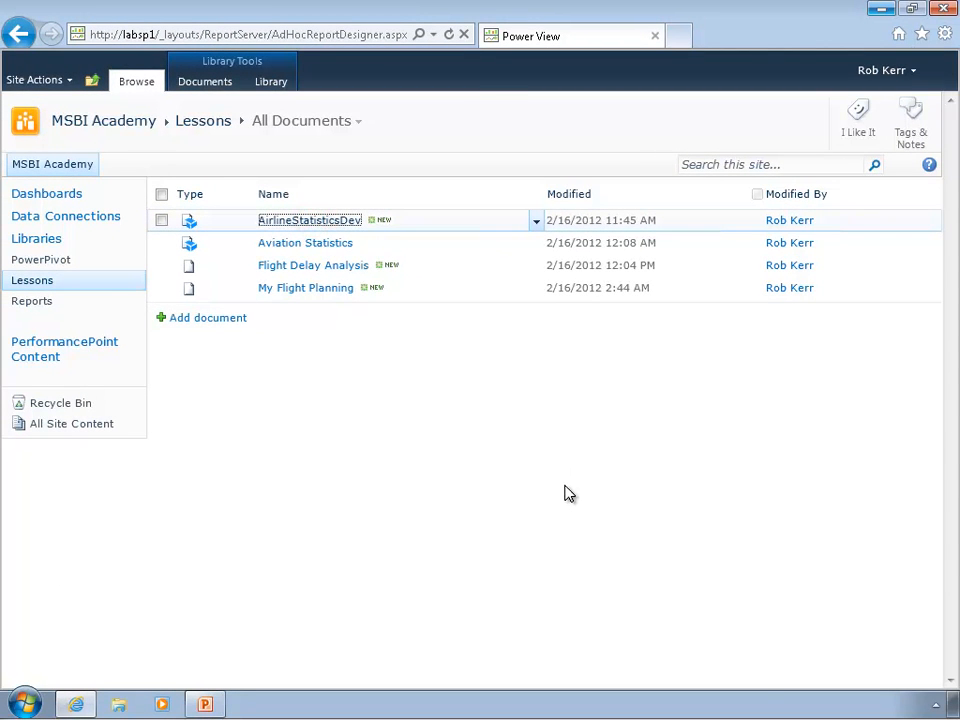
Step: Title the report 'Flight Delay Breakdown' and expand the Carrier table to add CarrierName
left_click(308, 220)
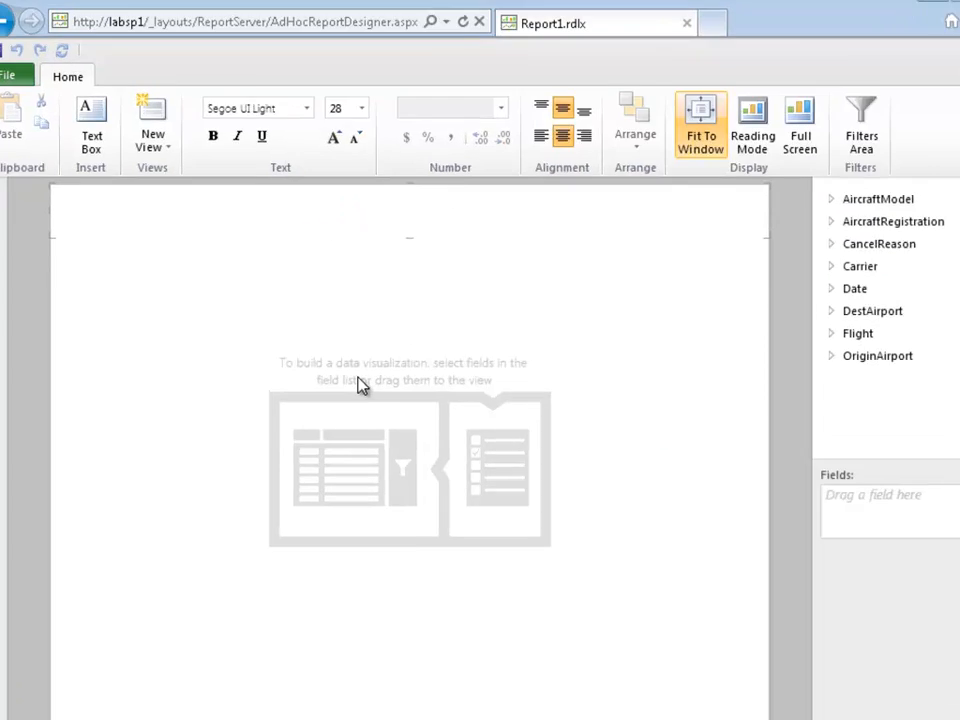
type("Flight Delay")
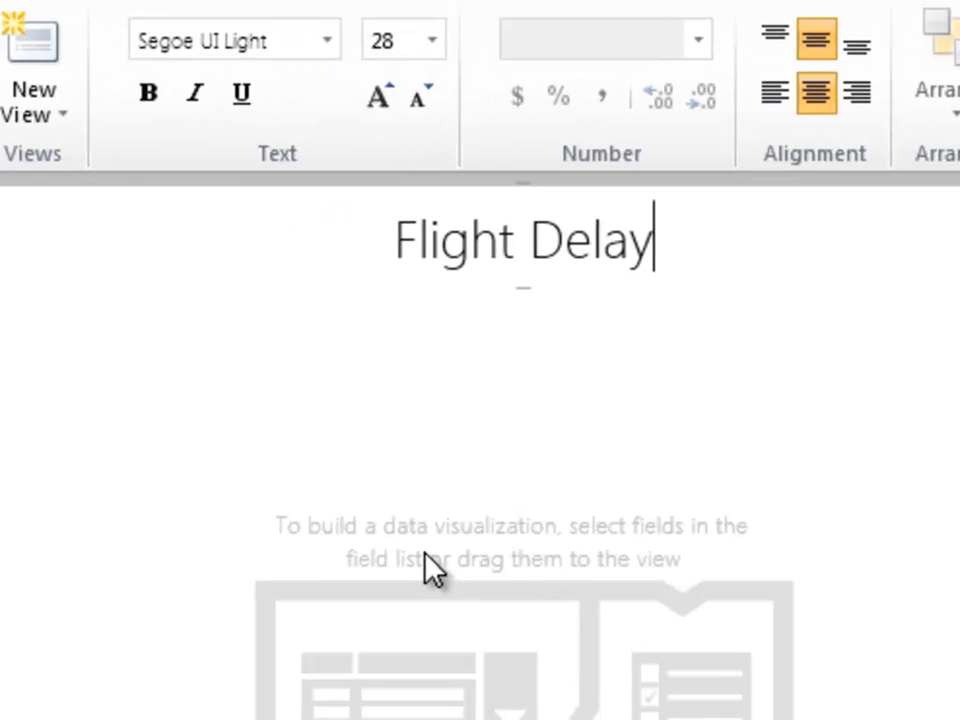
type("Breakdown")
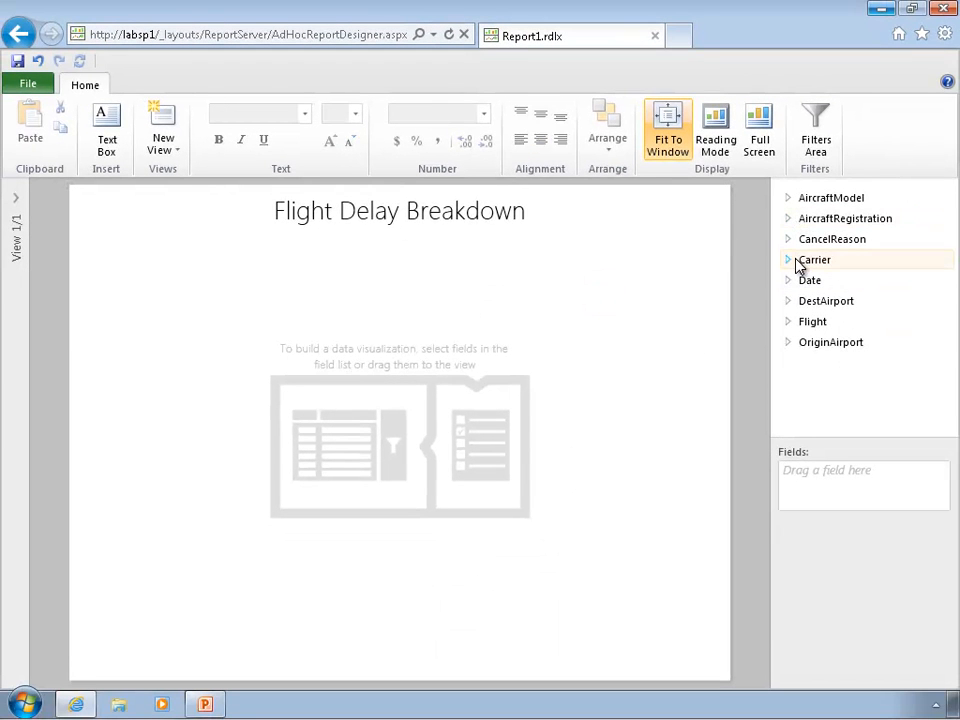
left_click(788, 260)
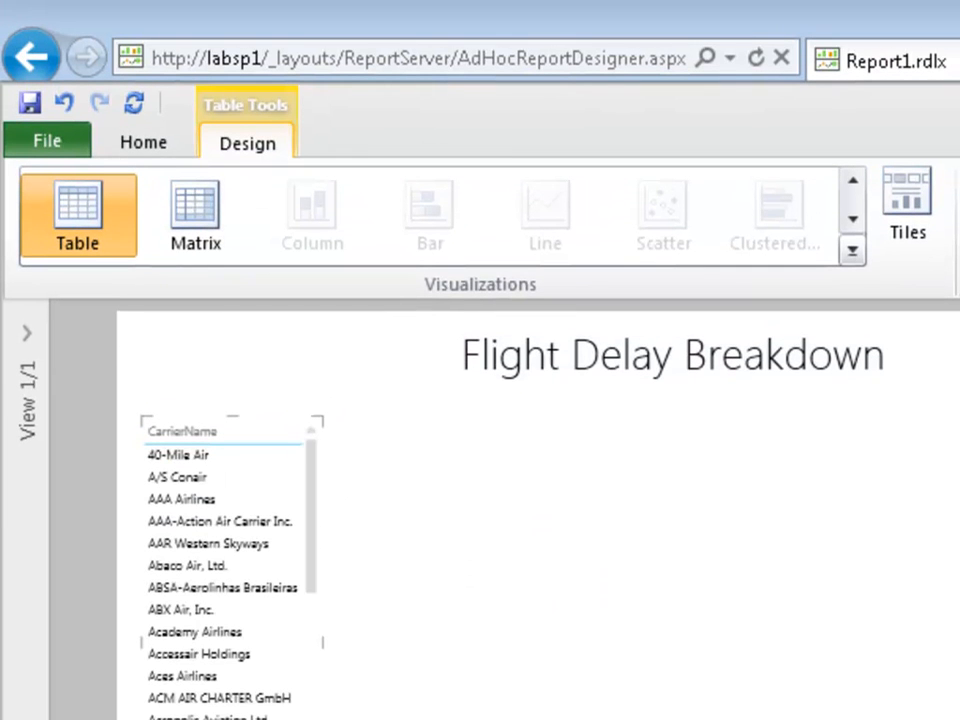
Step: Show the view filters area and add USMajor from the Carrier table as a view filter
left_click(144, 142)
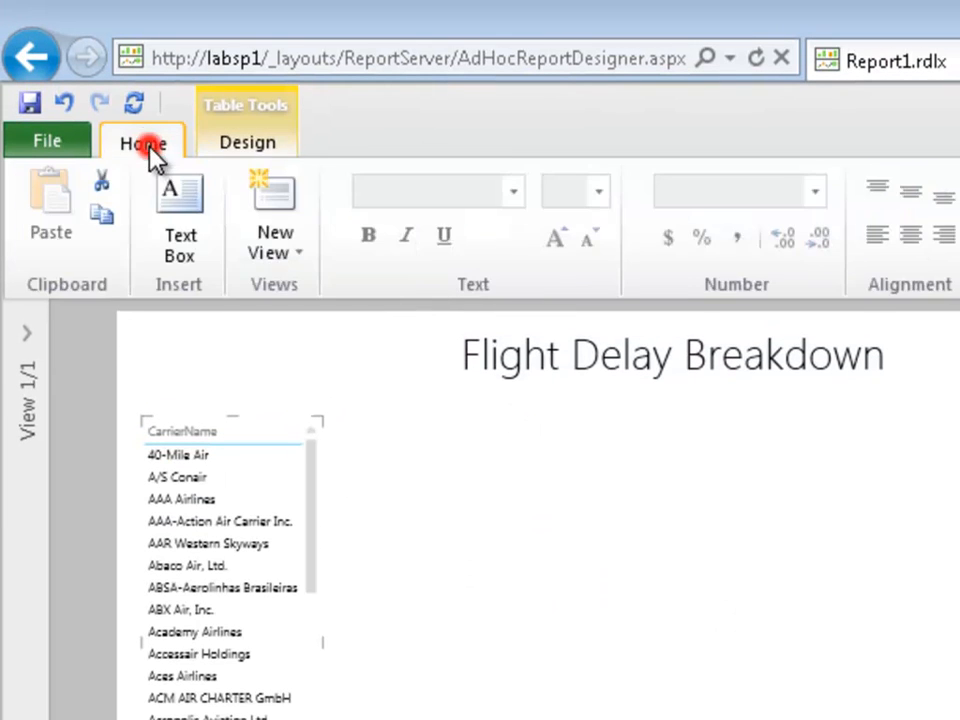
left_click(716, 216)
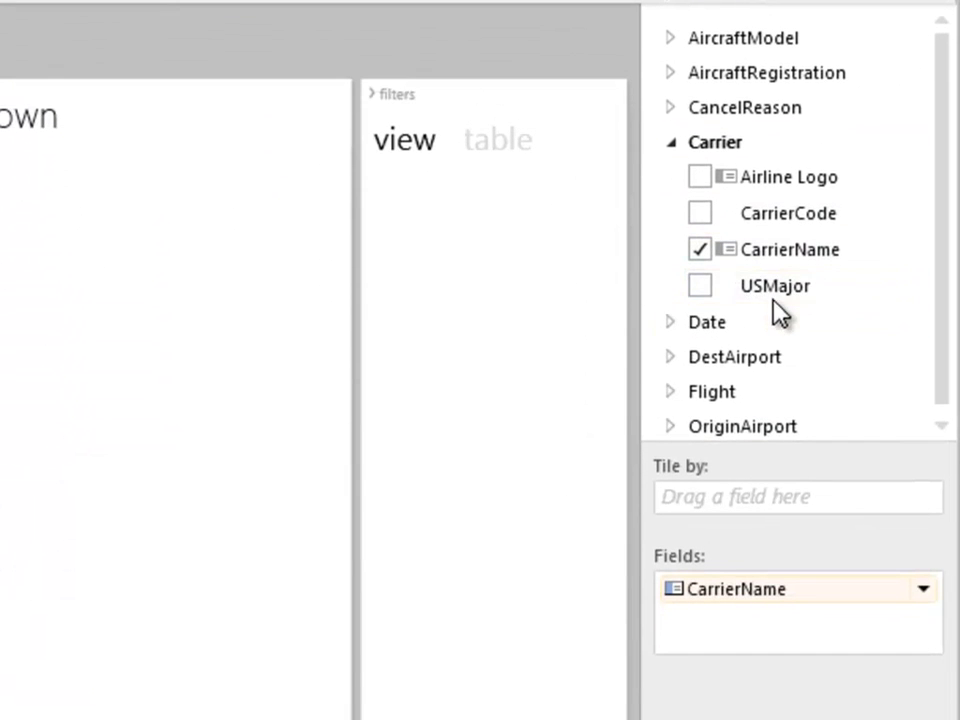
left_click(700, 284)
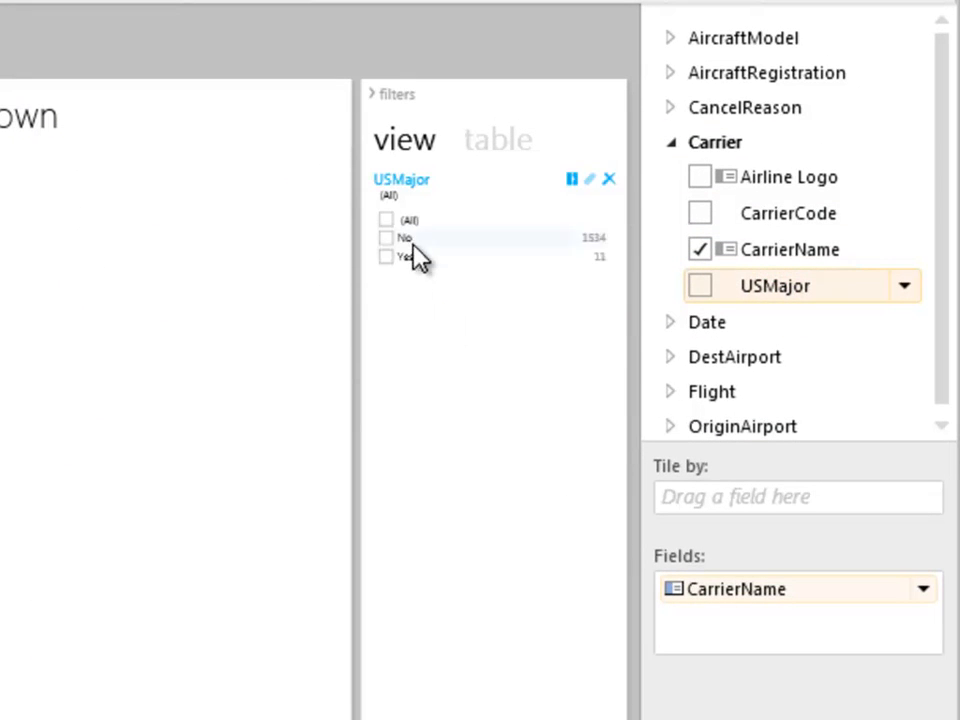
mouse_move(390, 284)
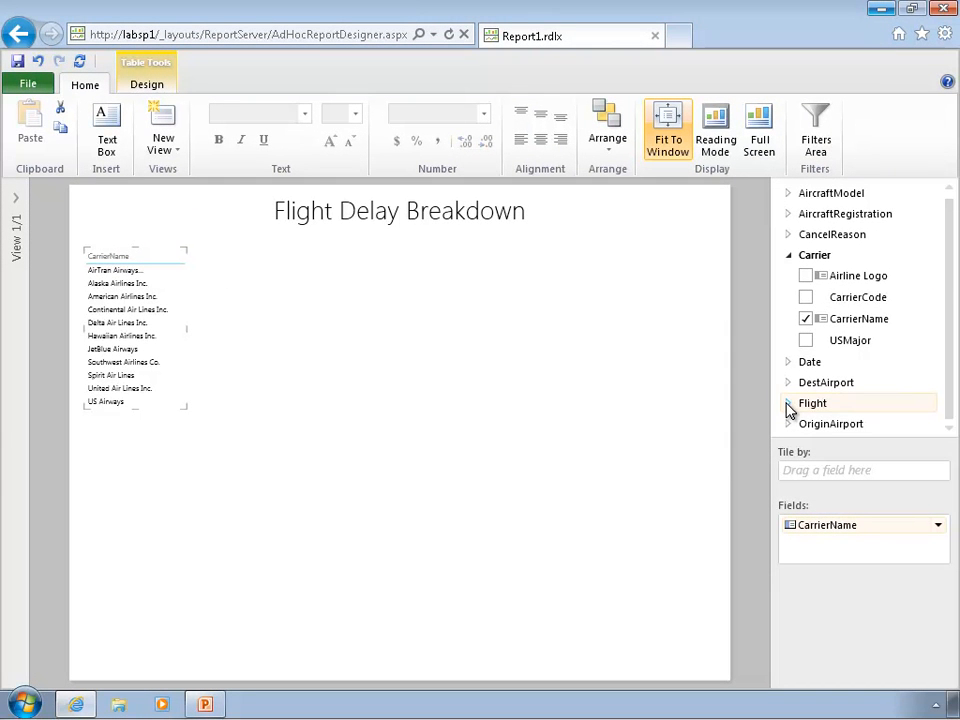
Step: Add Delay ATC, Carrier, Security and Weather Min from the Flight table to the carrier table
left_click(788, 402)
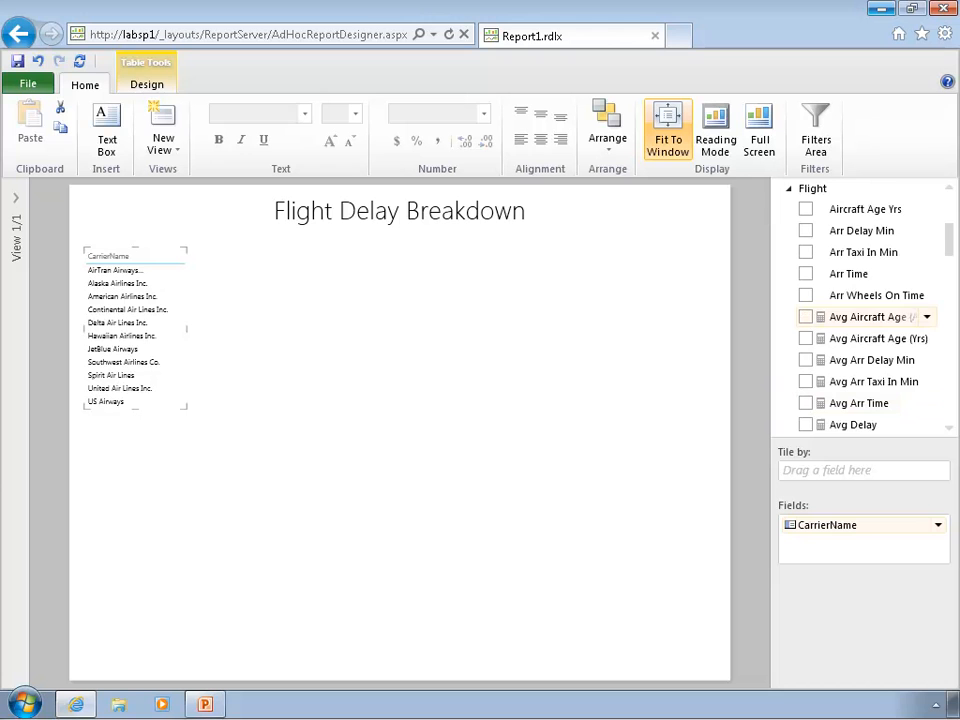
scroll("down", 3)
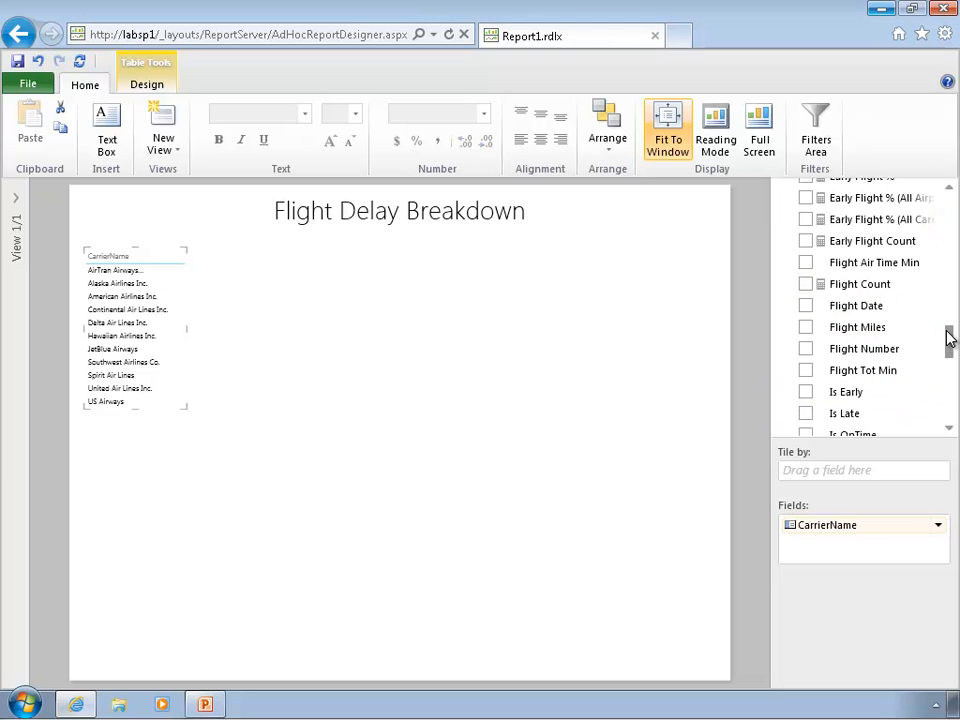
scroll("down", 3)
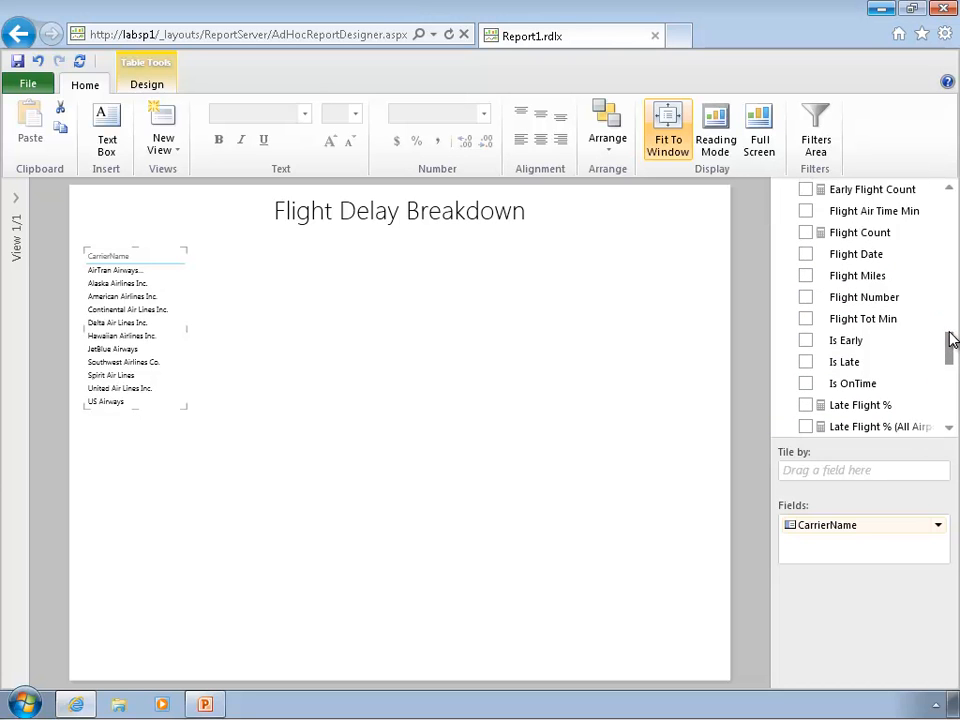
scroll("up", 3)
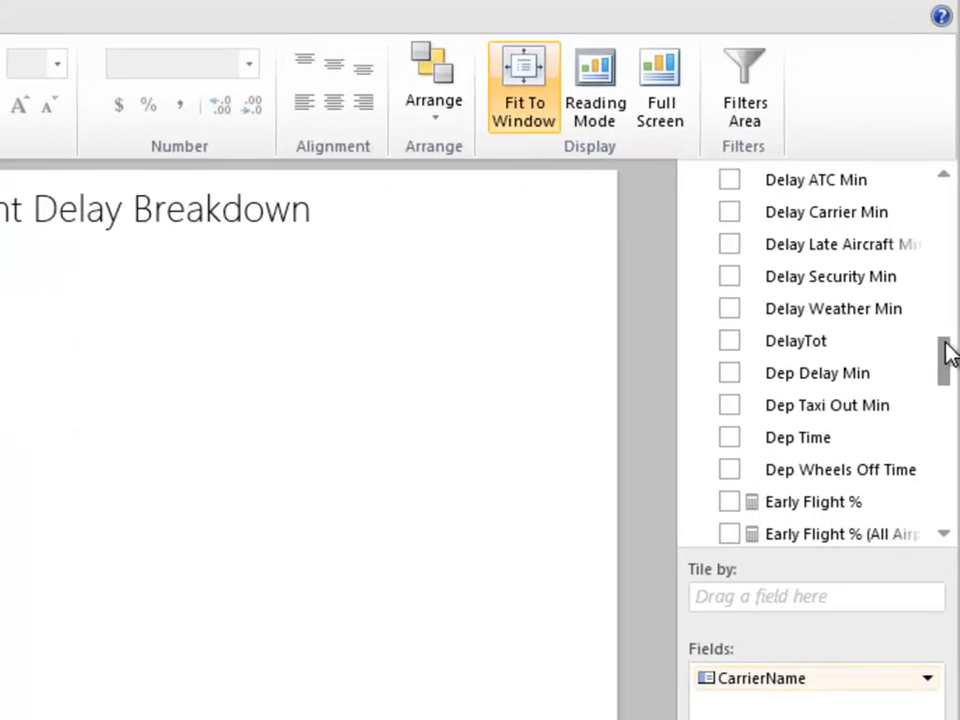
left_click(728, 180)
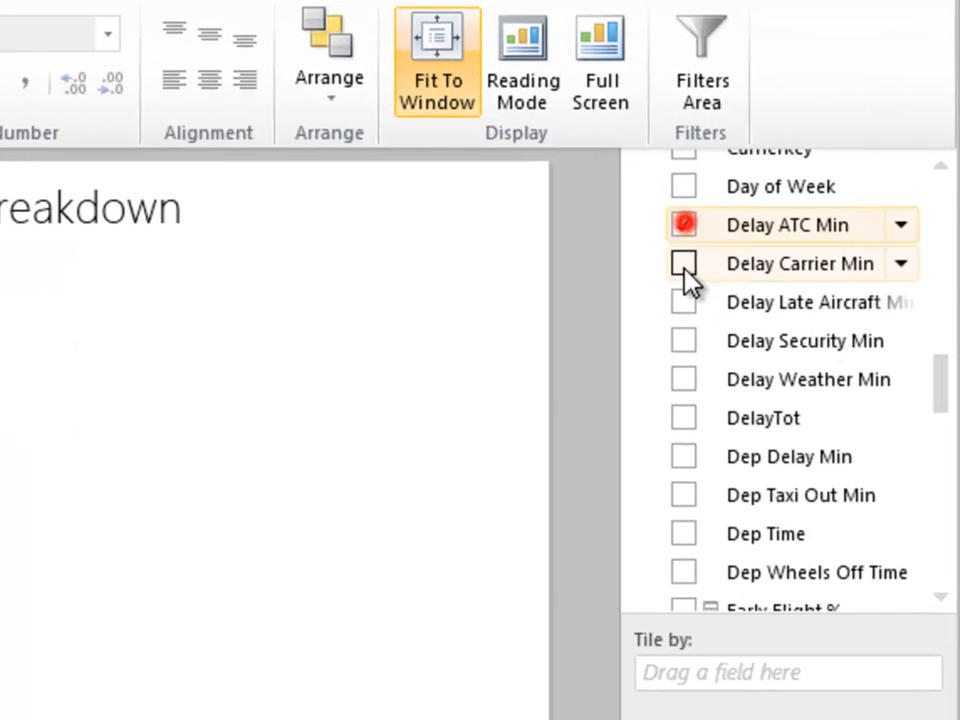
left_click(684, 264)
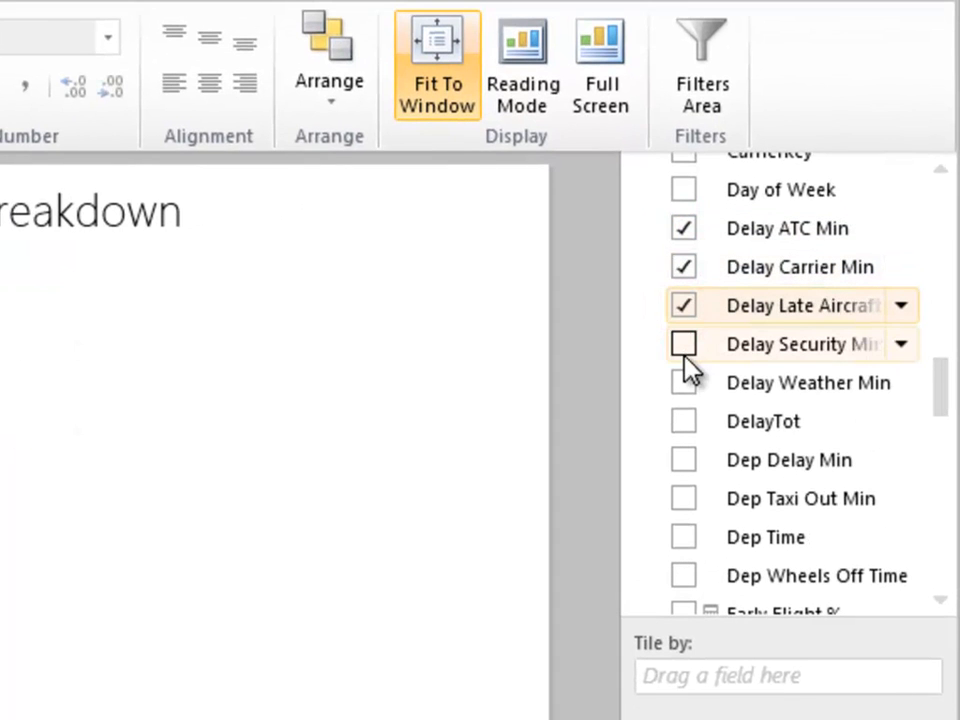
mouse_move(684, 344)
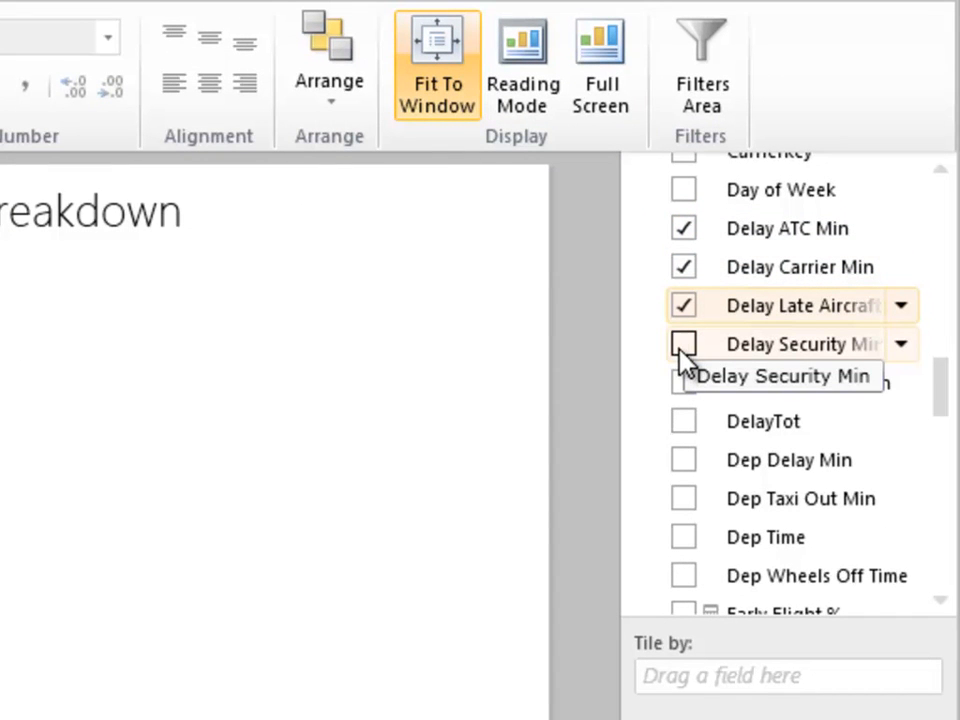
left_click(684, 344)
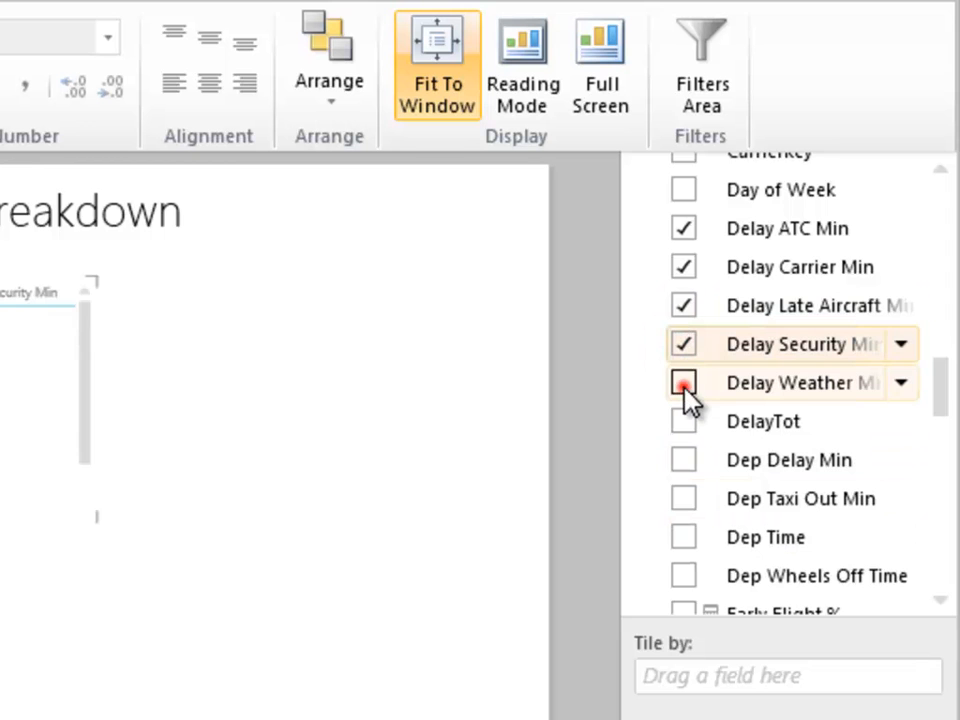
left_click(684, 382)
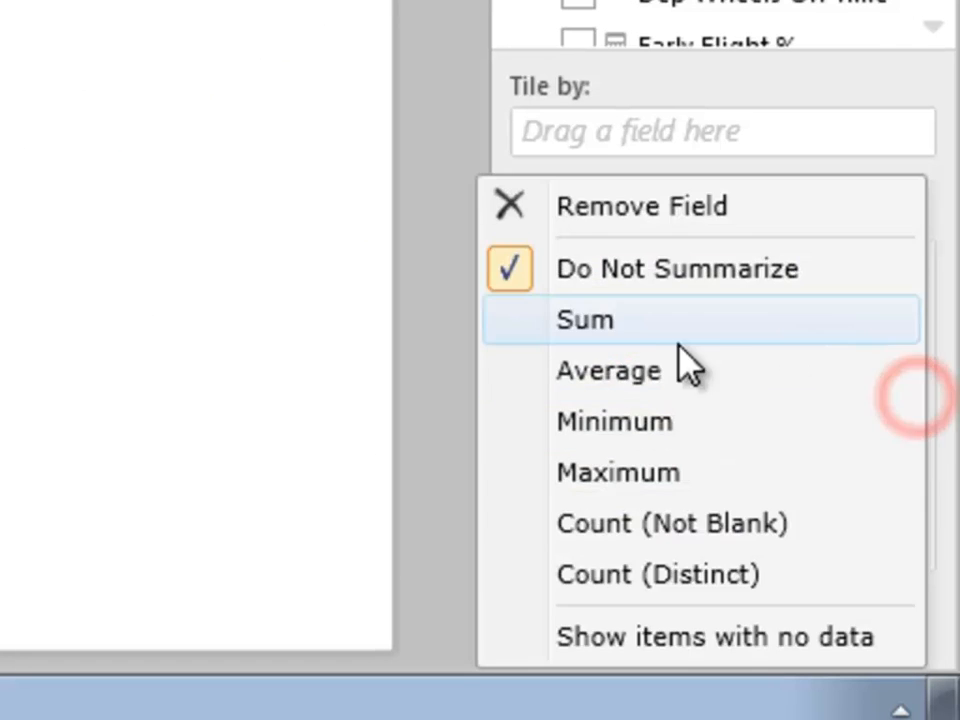
mouse_move(560, 396)
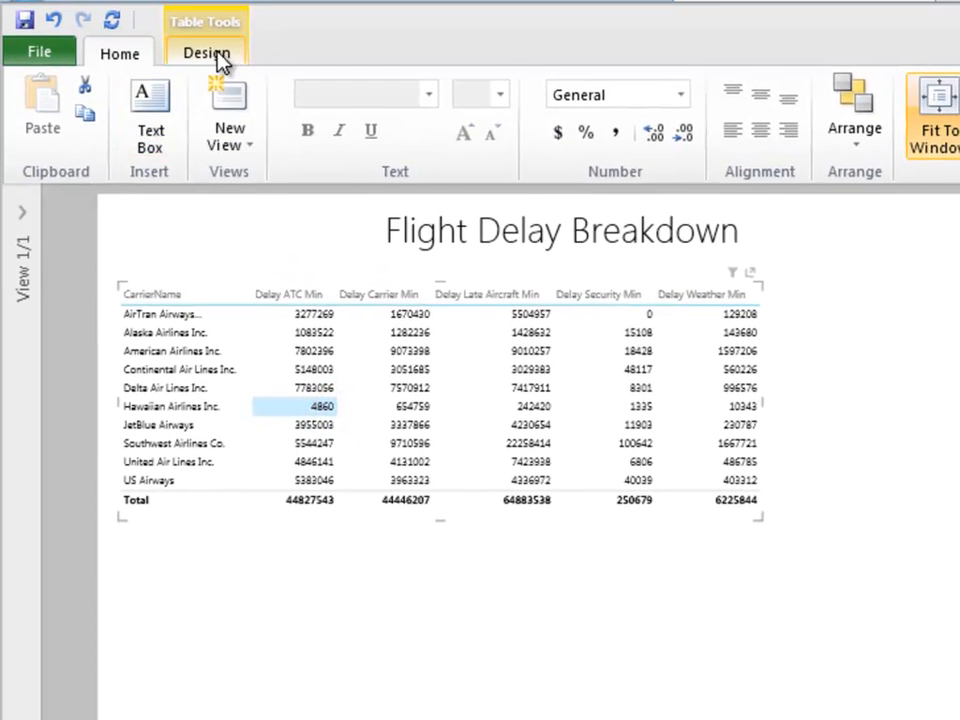
Step: Show the Design visualization gallery to convert the carrier delay table into a stacked column chart
left_click(208, 52)
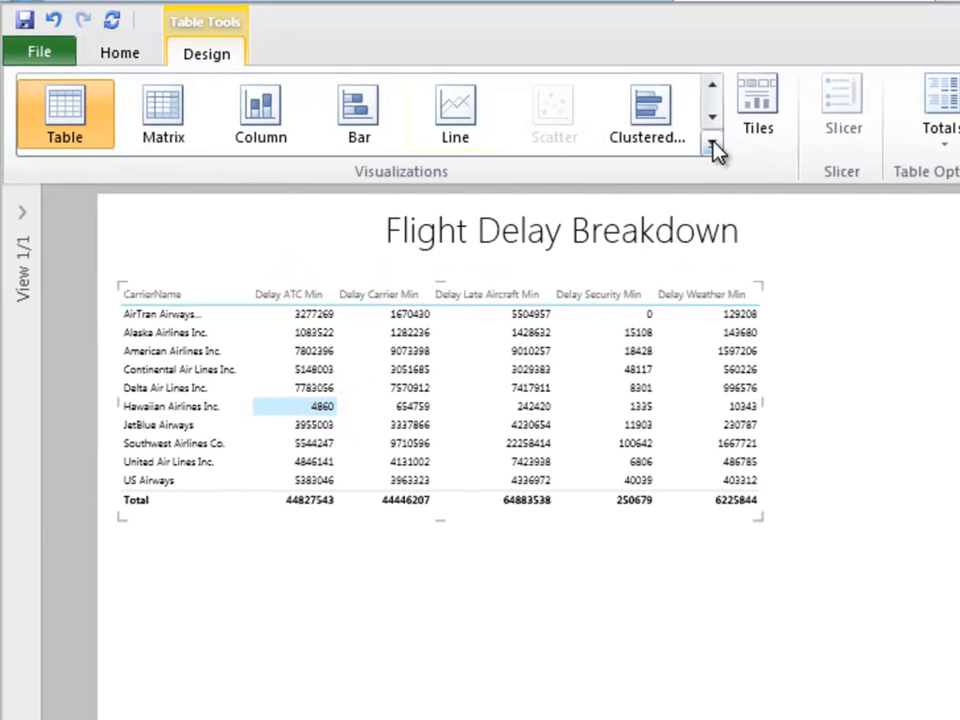
left_click(712, 148)
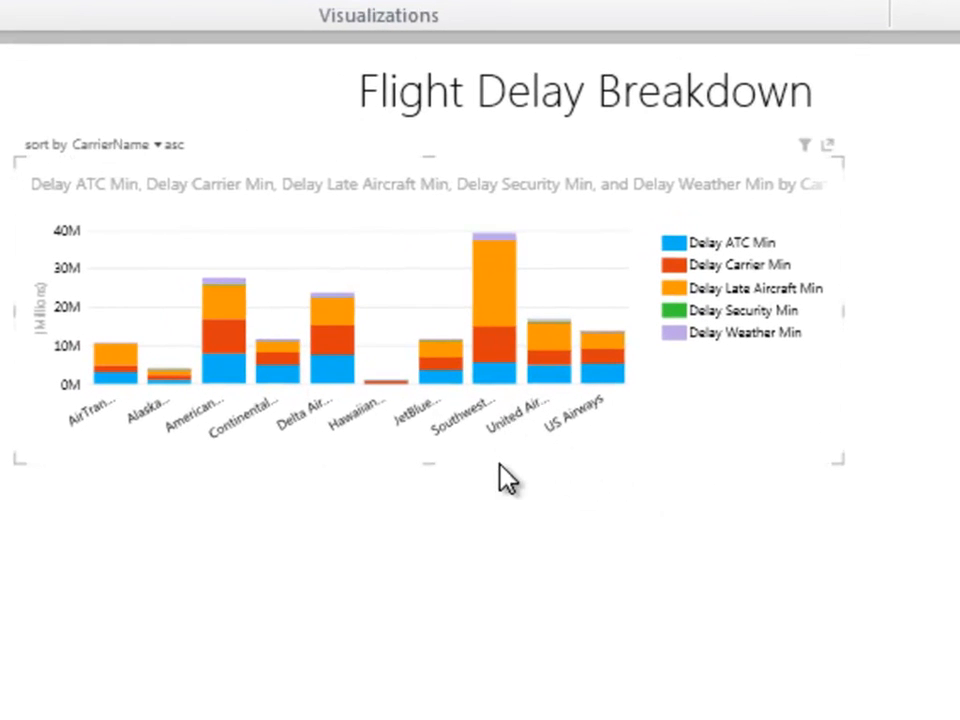
mouse_move(252, 384)
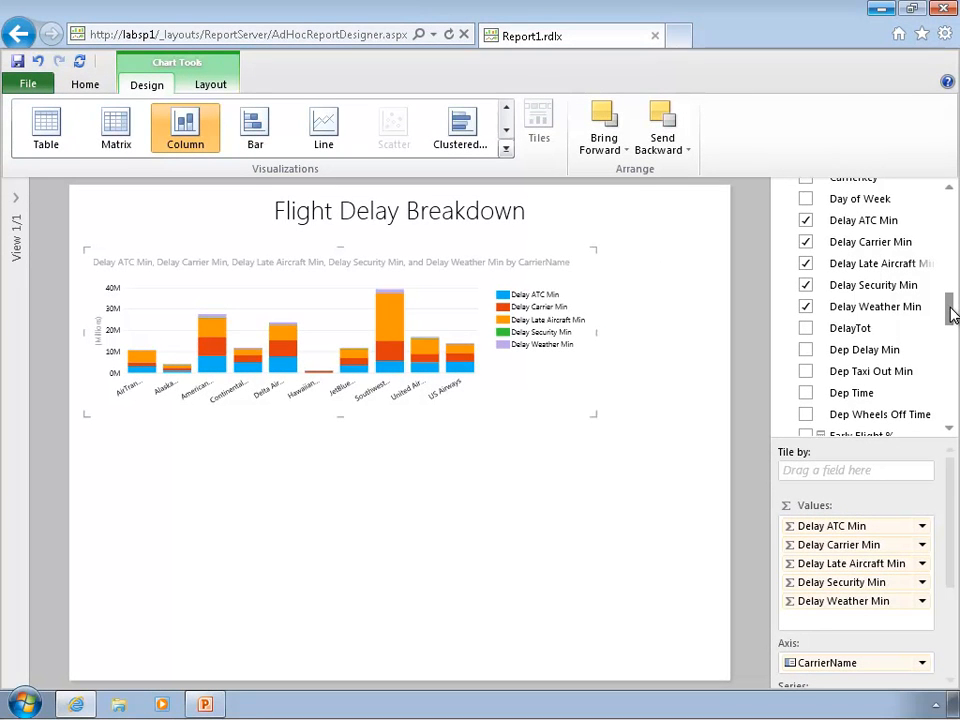
Step: Place a new CarrierName table with DelayTot below the first chart and resize it
scroll("up", 3)
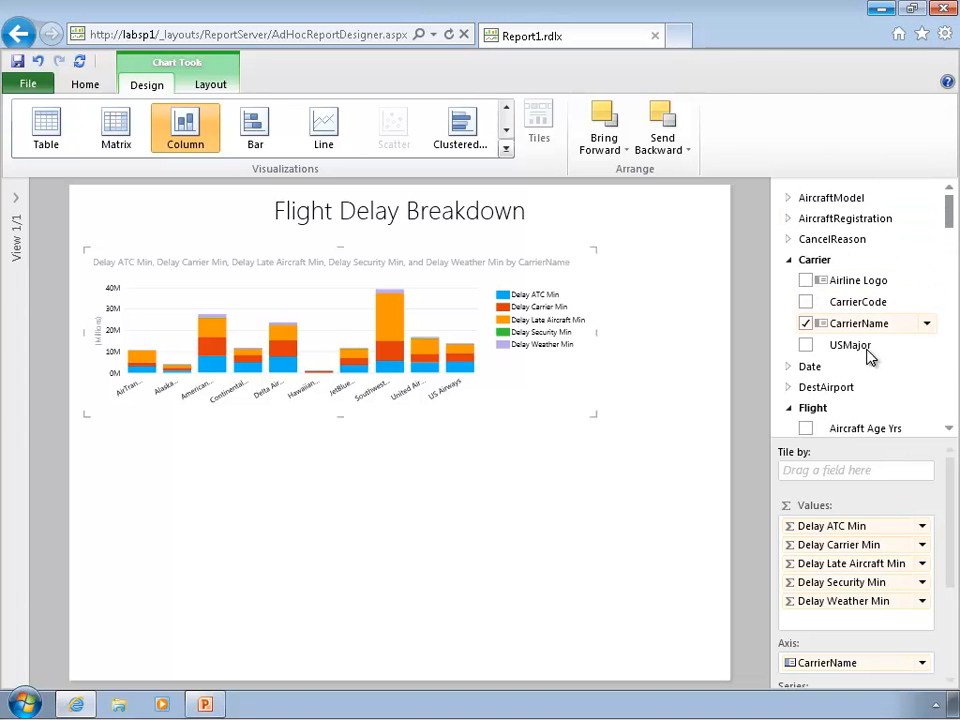
left_click_drag(858, 324, 580, 460)
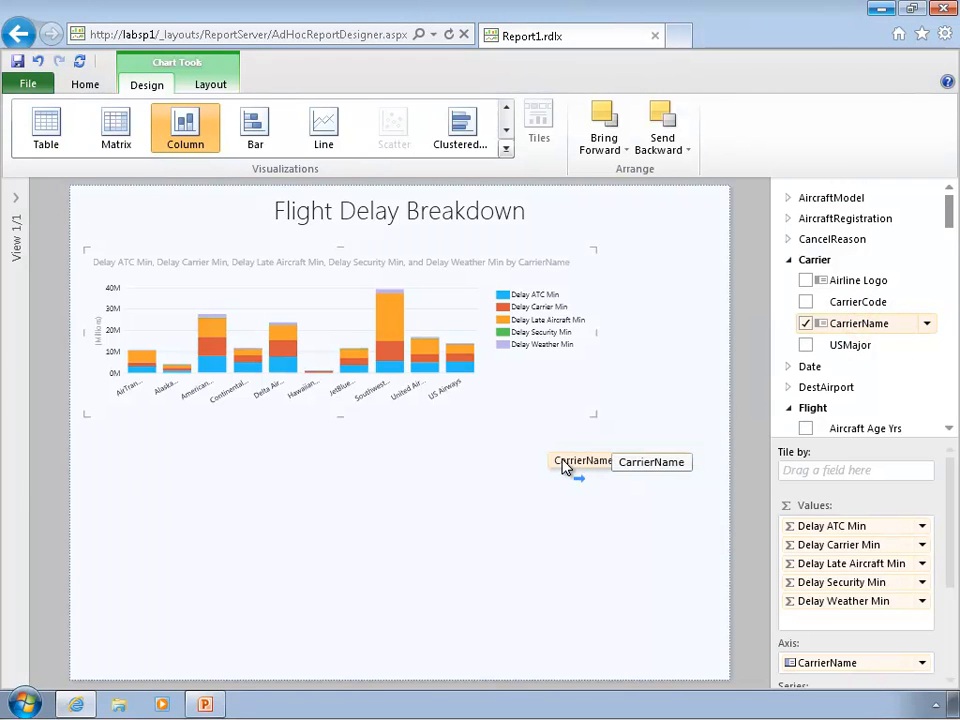
left_click_drag(580, 460, 130, 492)
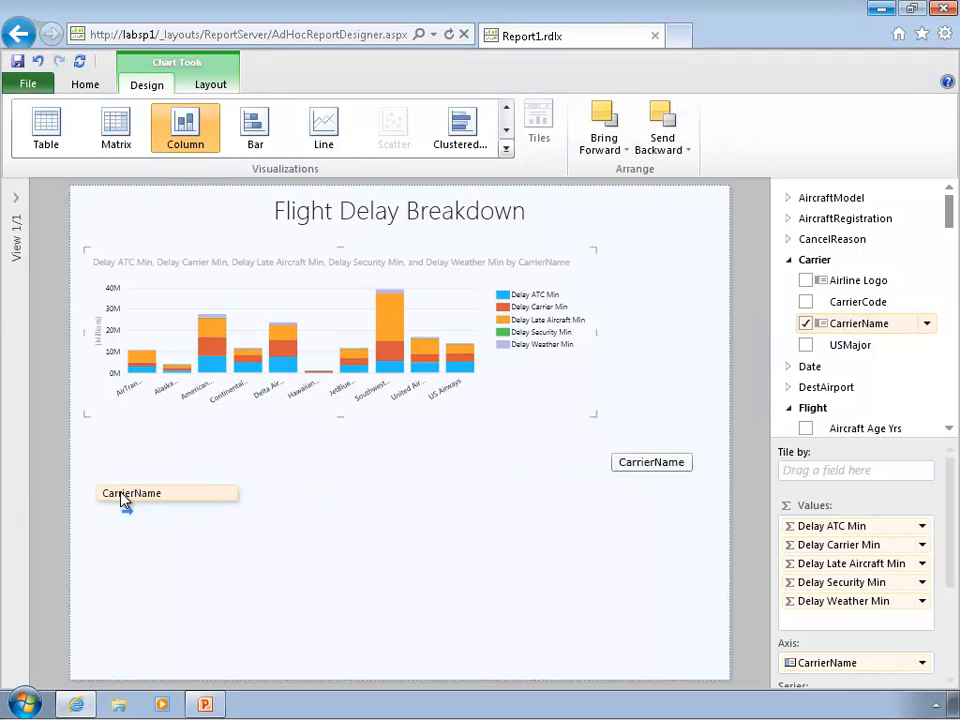
left_click(44, 128)
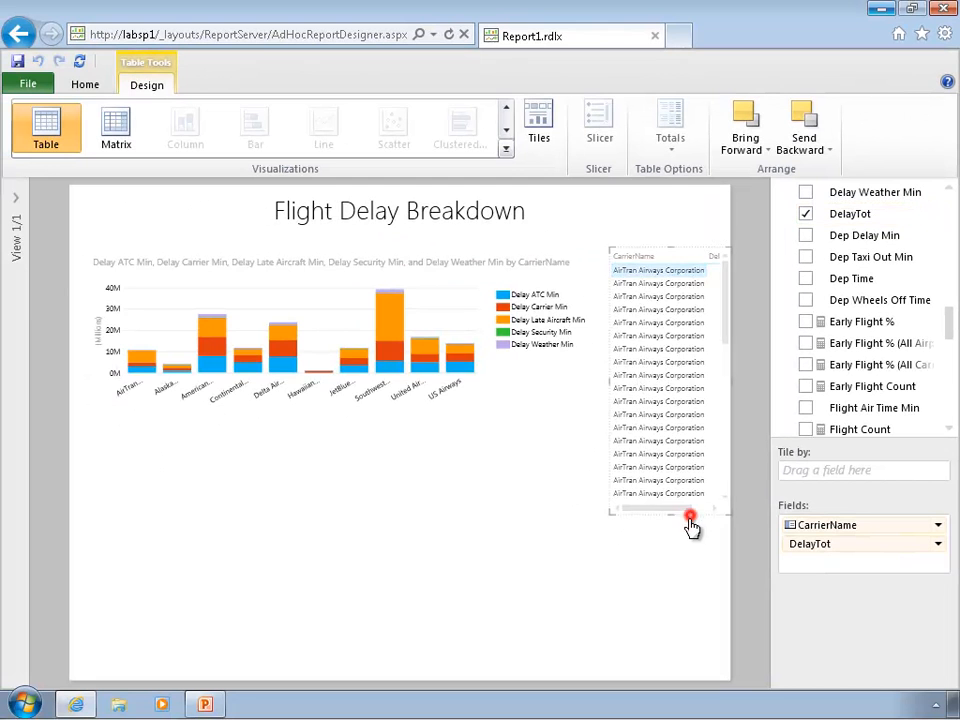
left_click_drag(690, 520, 184, 664)
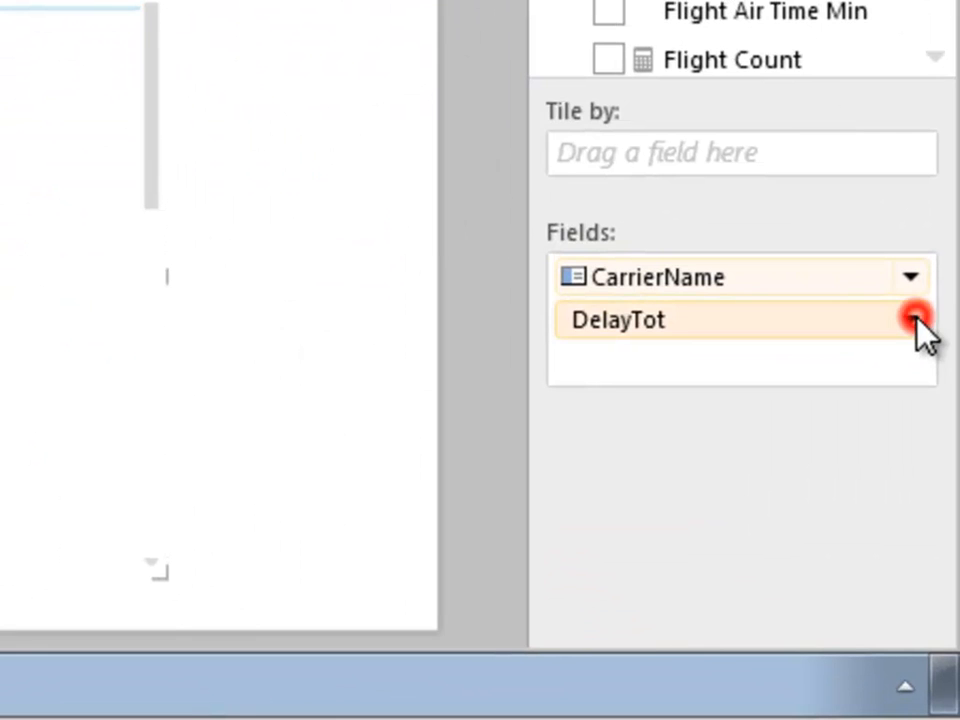
Step: Sum DelayTot and turn the new carrier table into a column chart
left_click(910, 320)
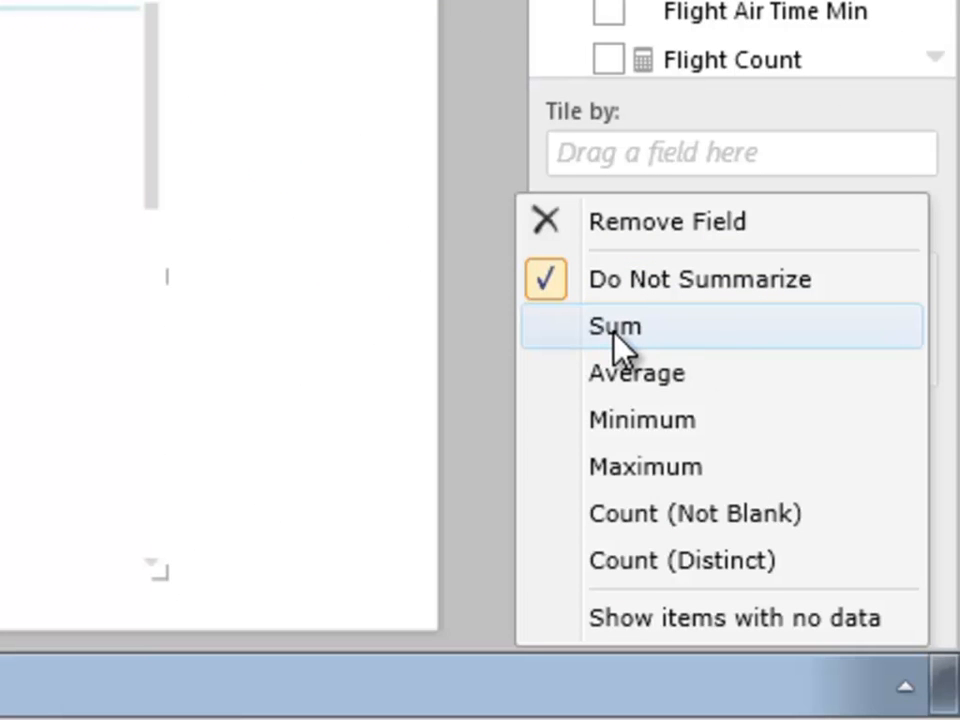
left_click(614, 326)
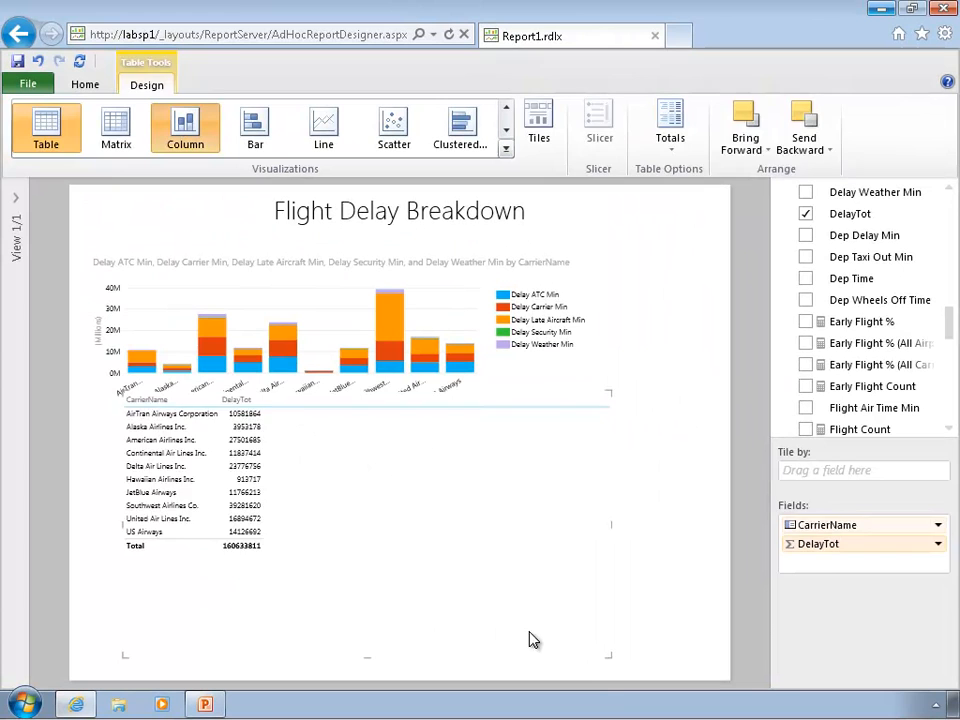
left_click(184, 128)
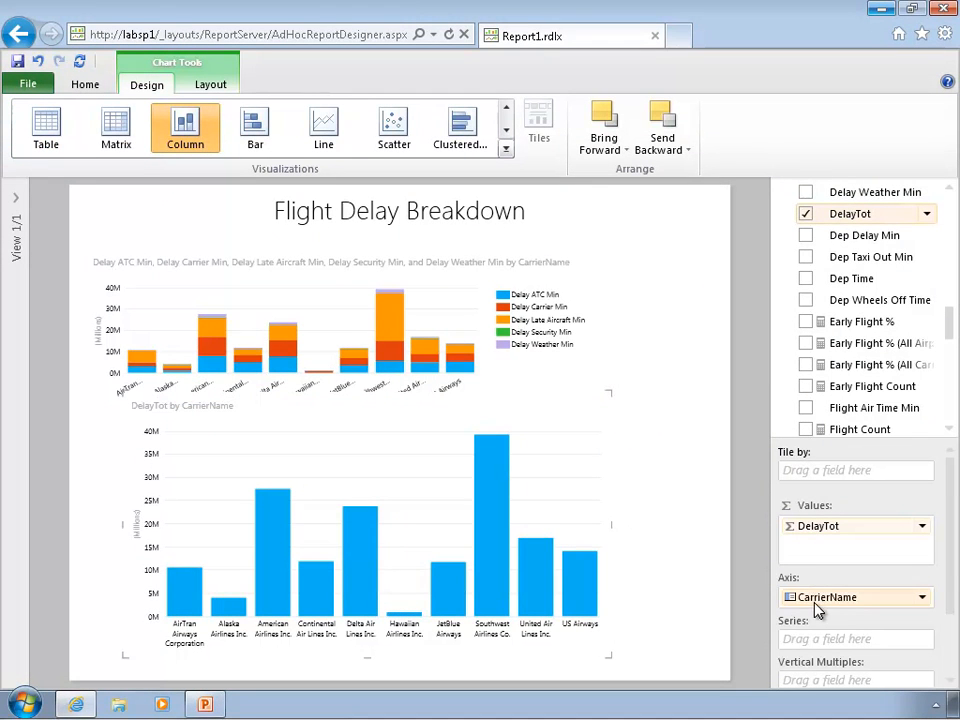
Step: Put MonthString from the Date table on the second chart's axis so delay is plotted by month
scroll("up", 3)
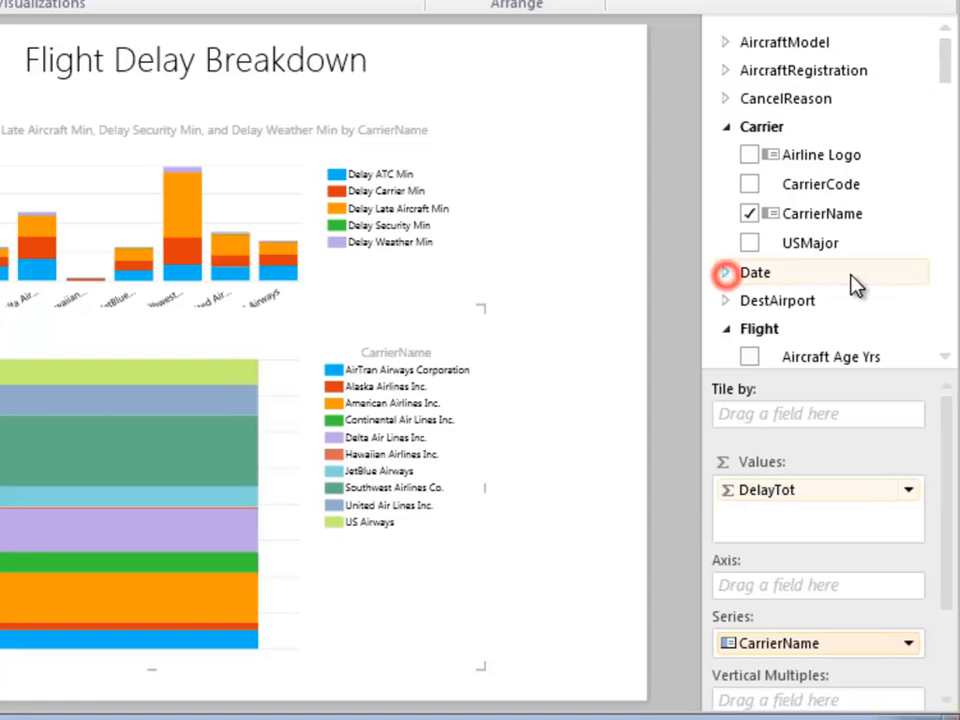
left_click(726, 272)
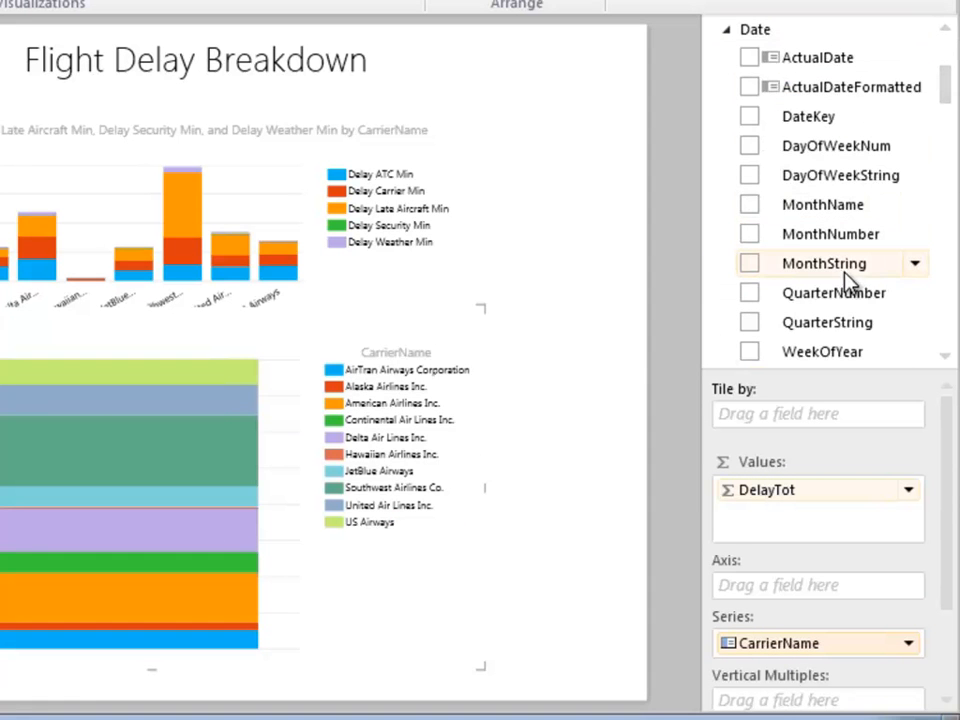
left_click_drag(824, 264, 796, 584)
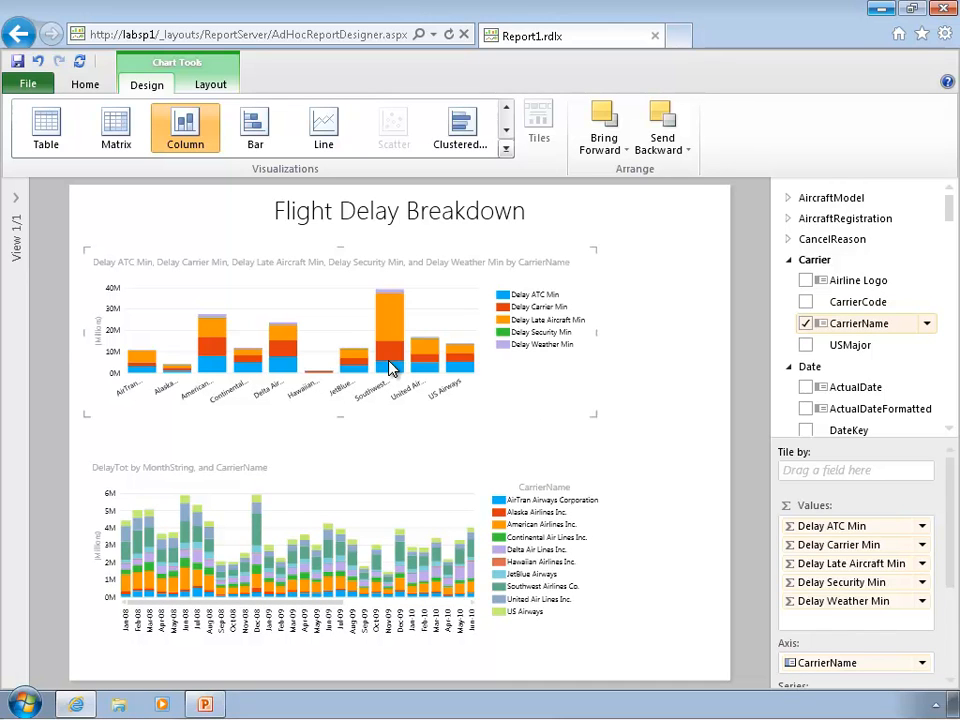
mouse_move(344, 336)
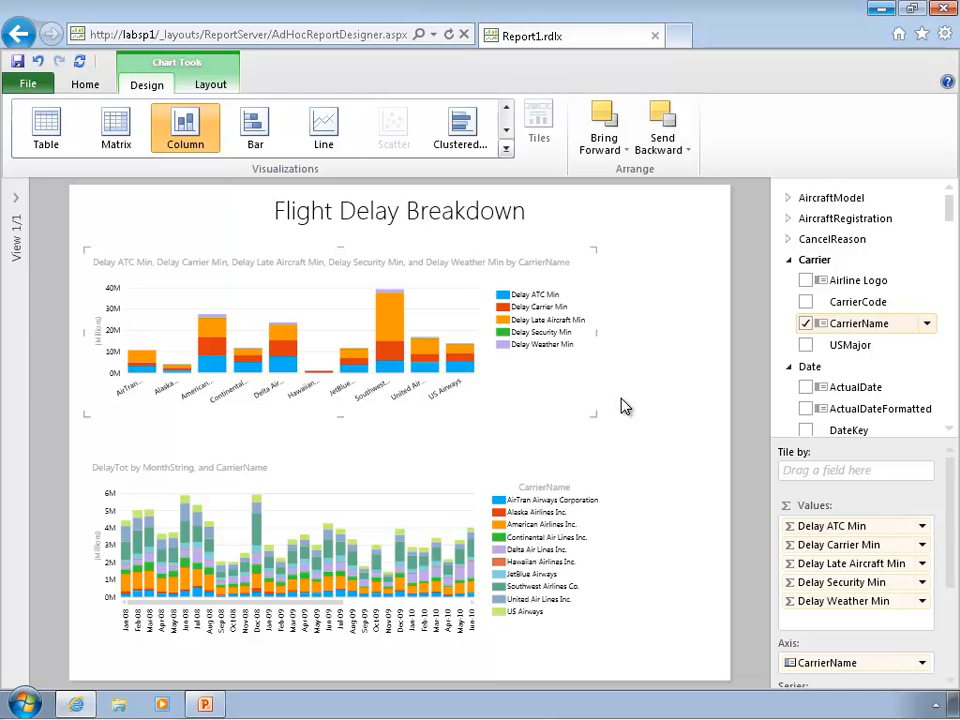
mouse_move(448, 390)
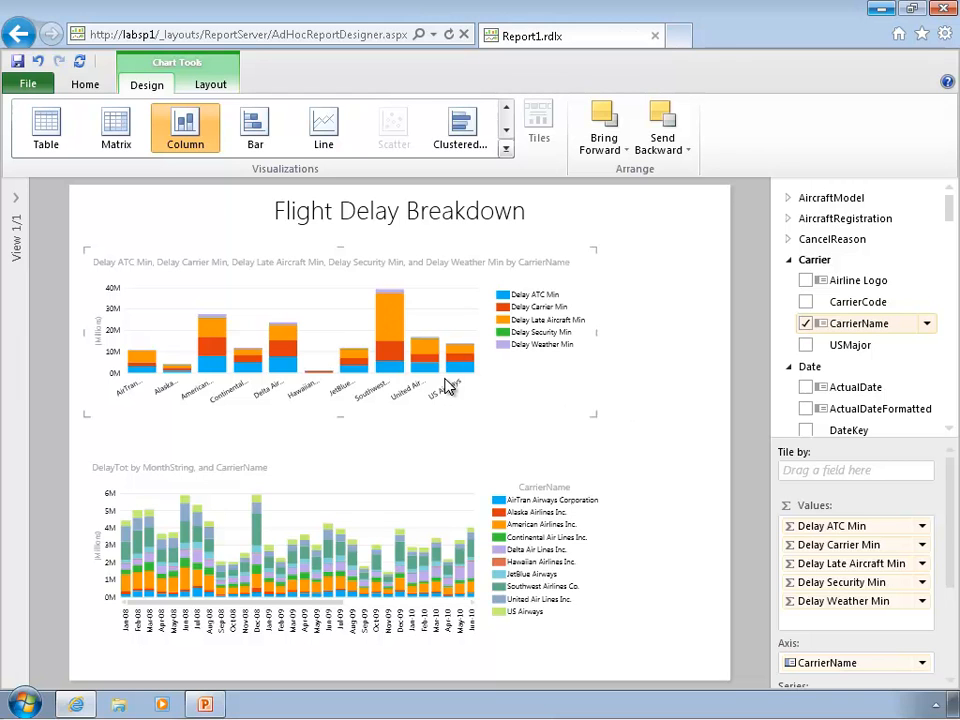
mouse_move(222, 572)
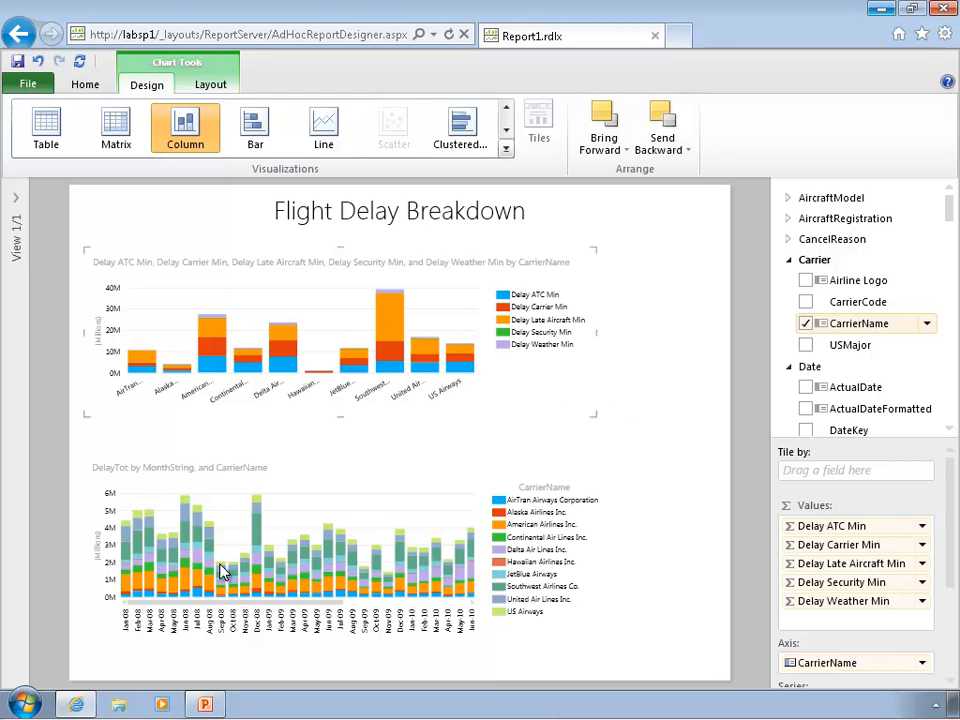
mouse_move(460, 360)
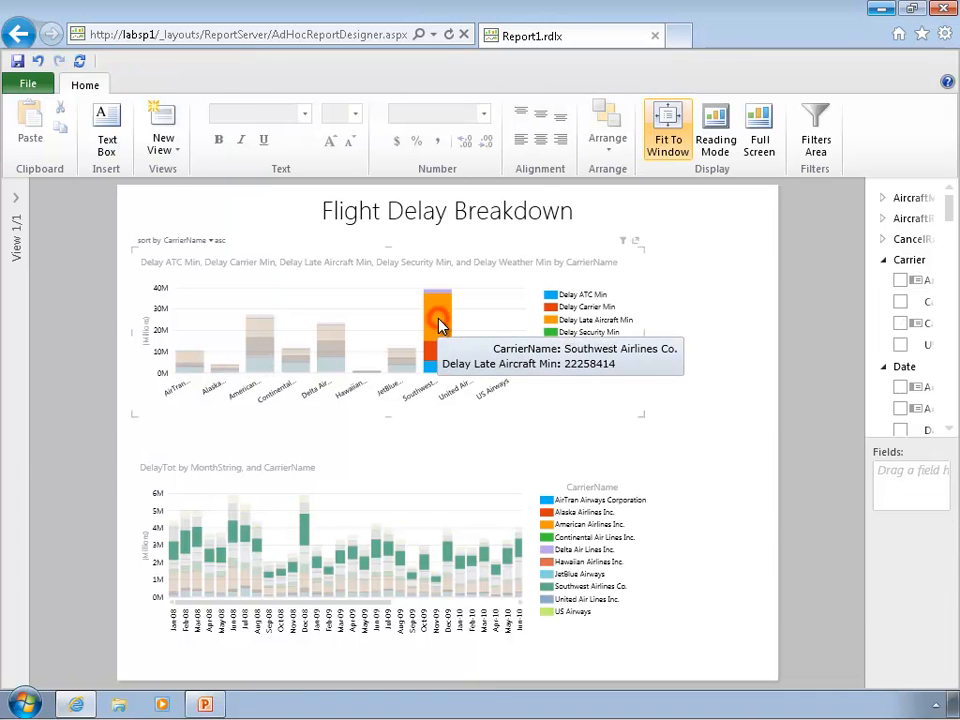
left_click(330, 344)
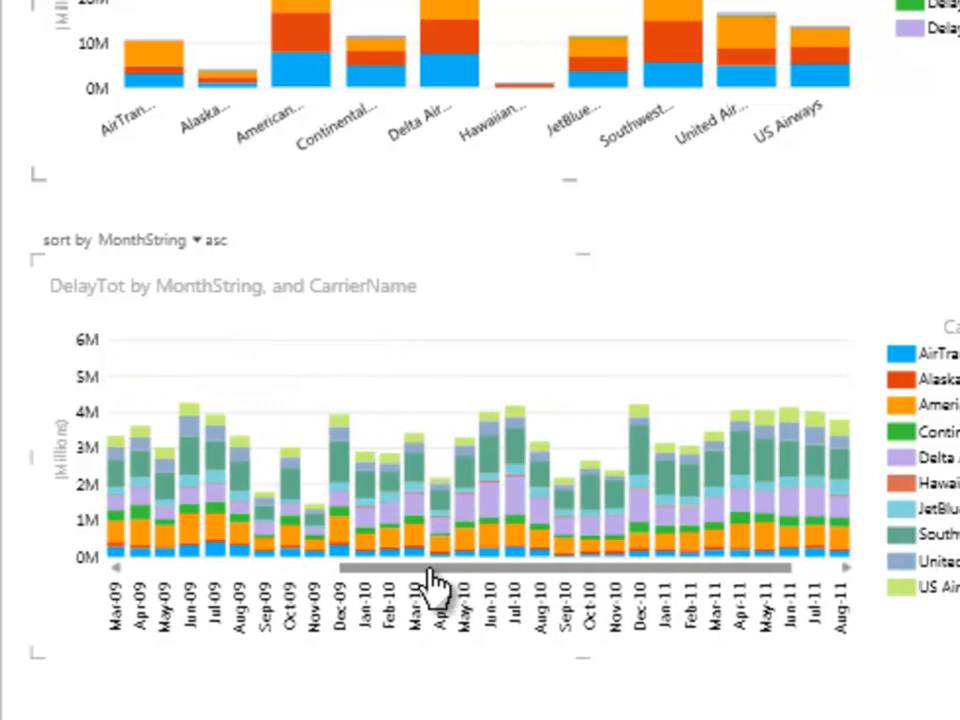
scroll("left", 3)
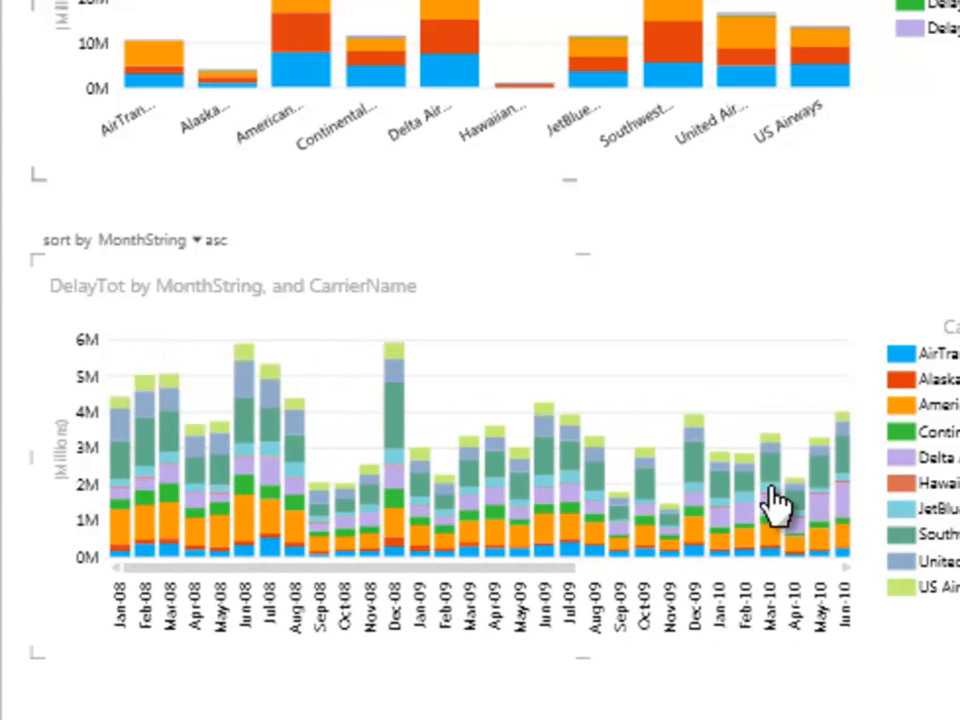
scroll("right", 3)
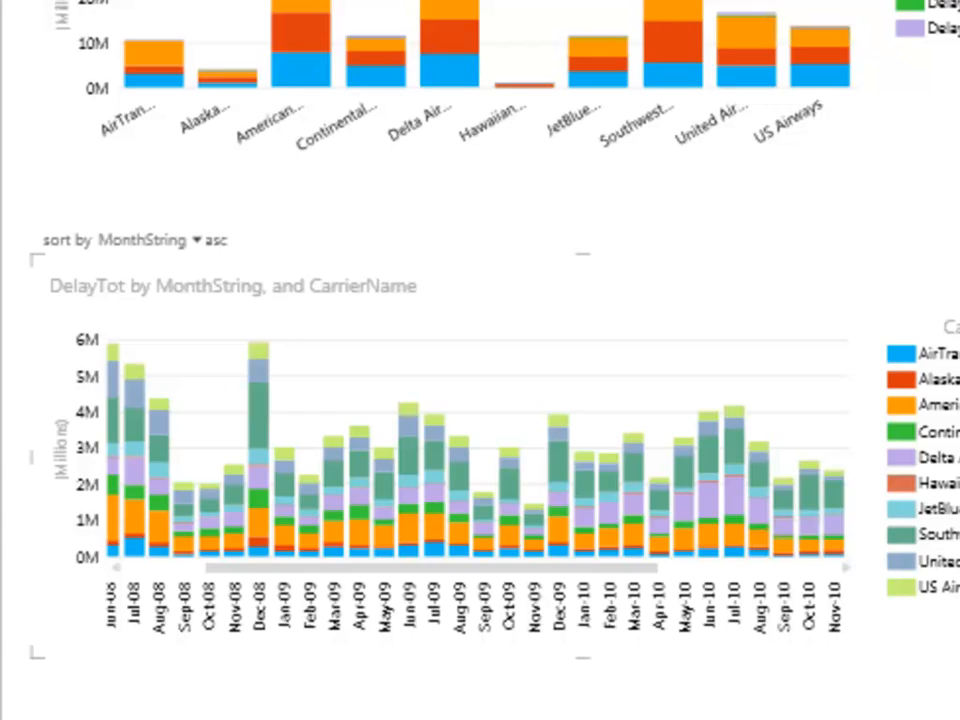
Step: Show the report's view filters and add a YearNumber range filter alongside USMajor is Yes
left_click(668, 128)
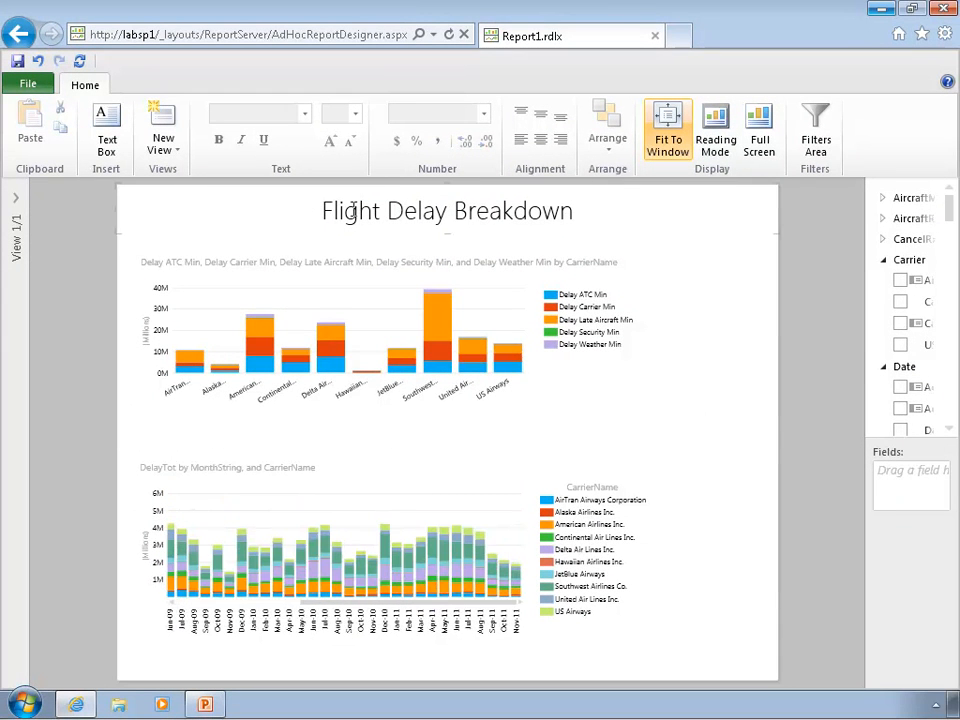
mouse_move(524, 492)
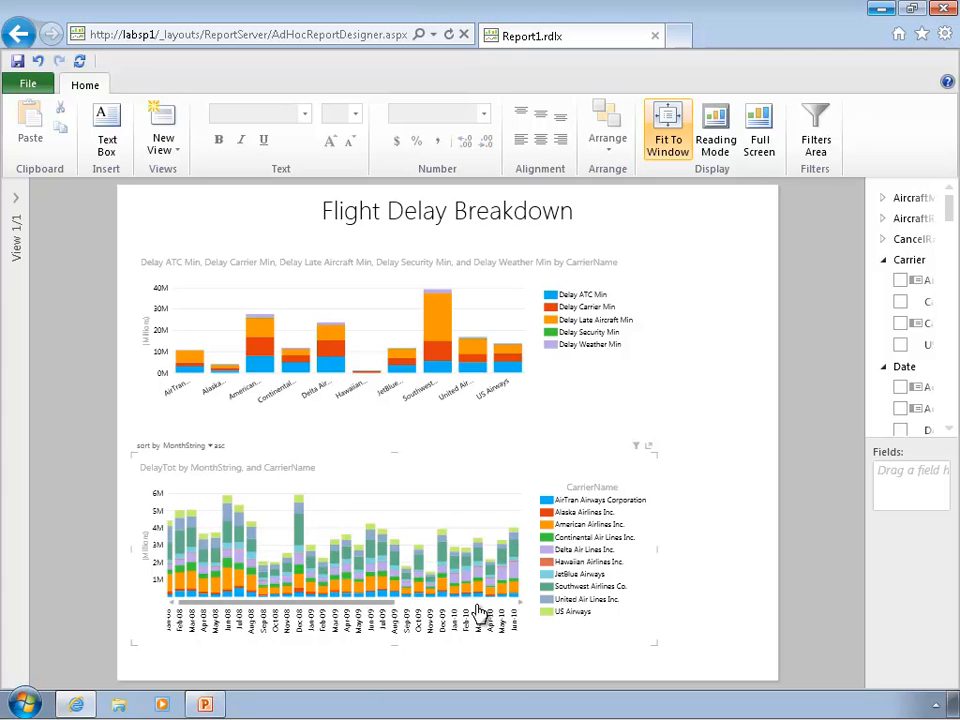
left_click(814, 130)
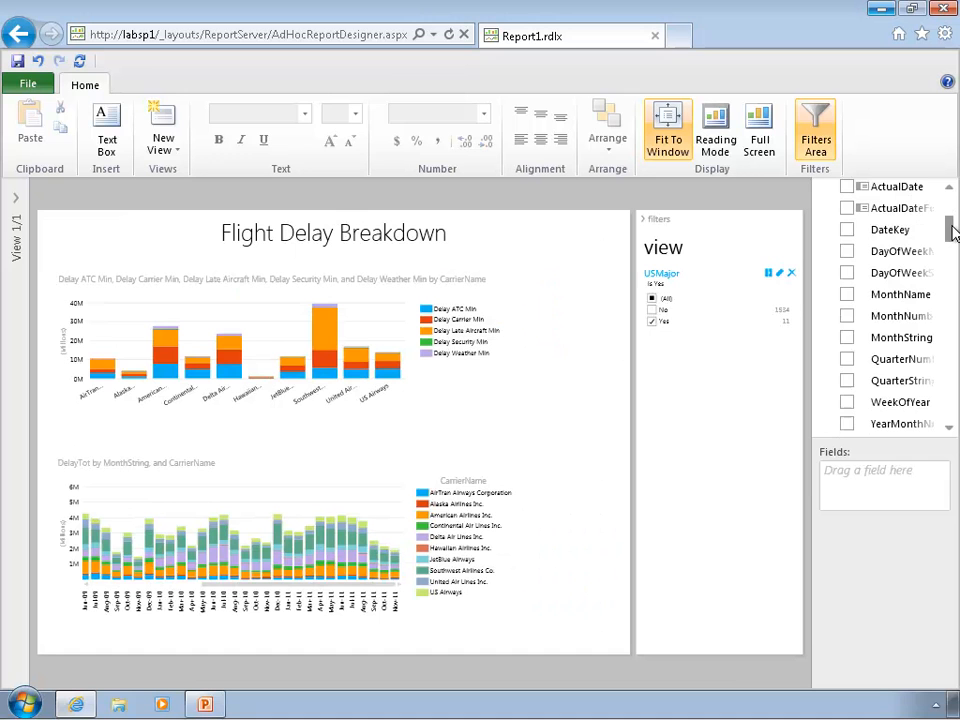
scroll("down", 3)
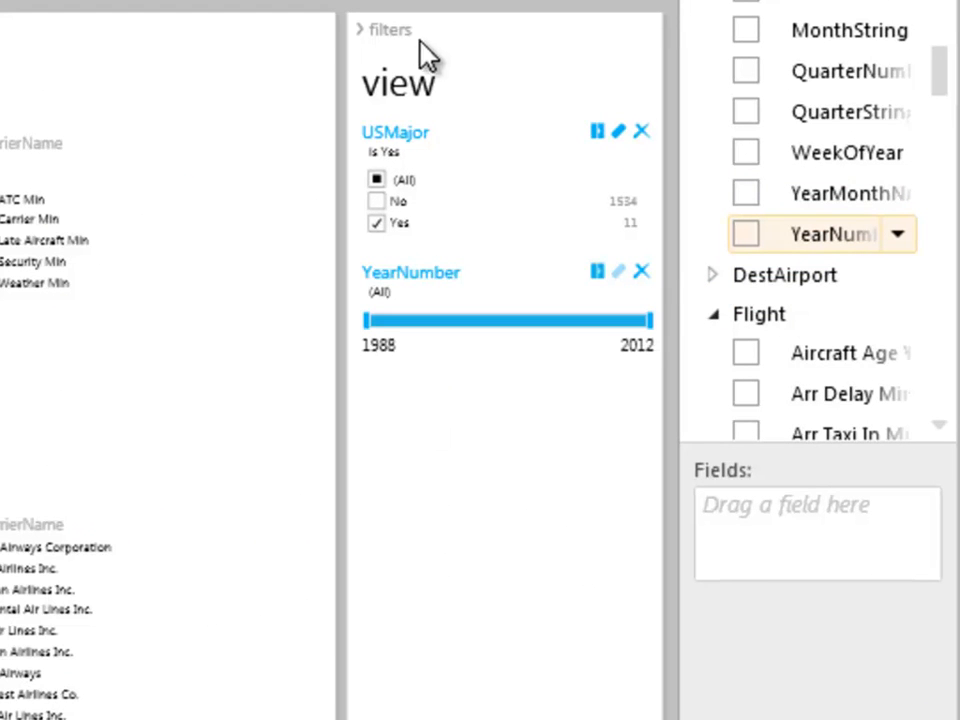
mouse_move(388, 176)
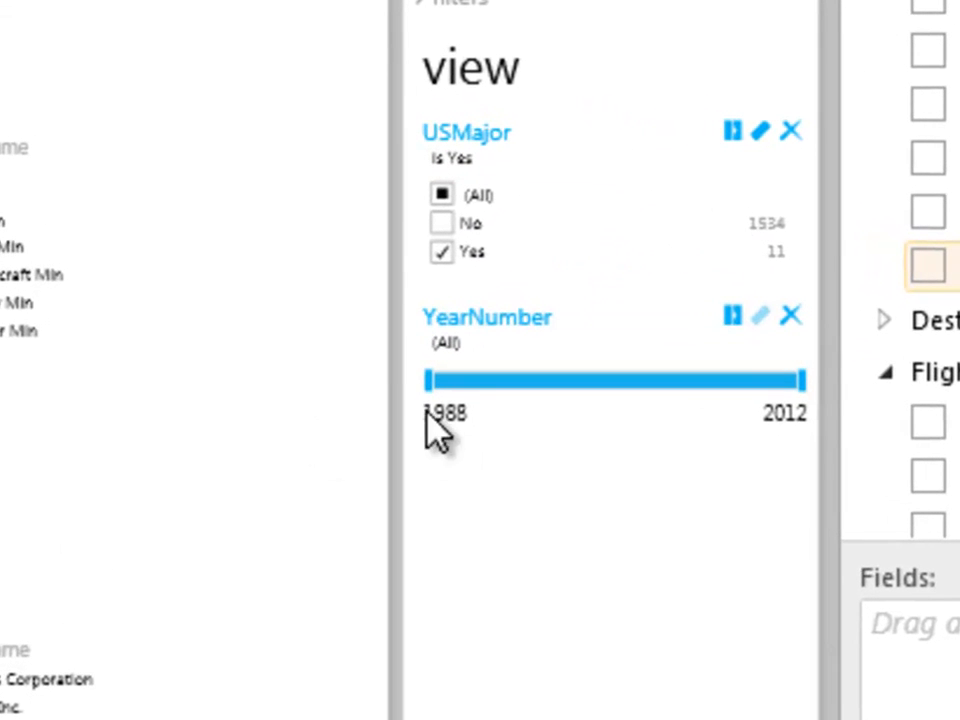
mouse_move(430, 382)
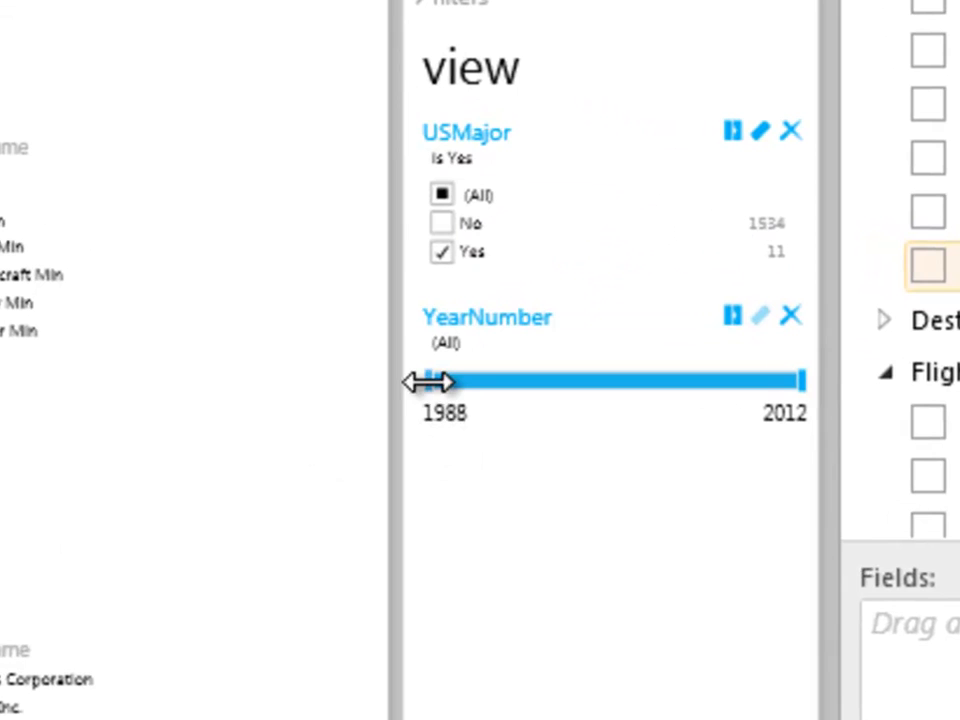
Step: Raise the YearNumber slider's lower bound to 2011 so only 2011 months remain
left_click_drag(420, 380, 564, 380)
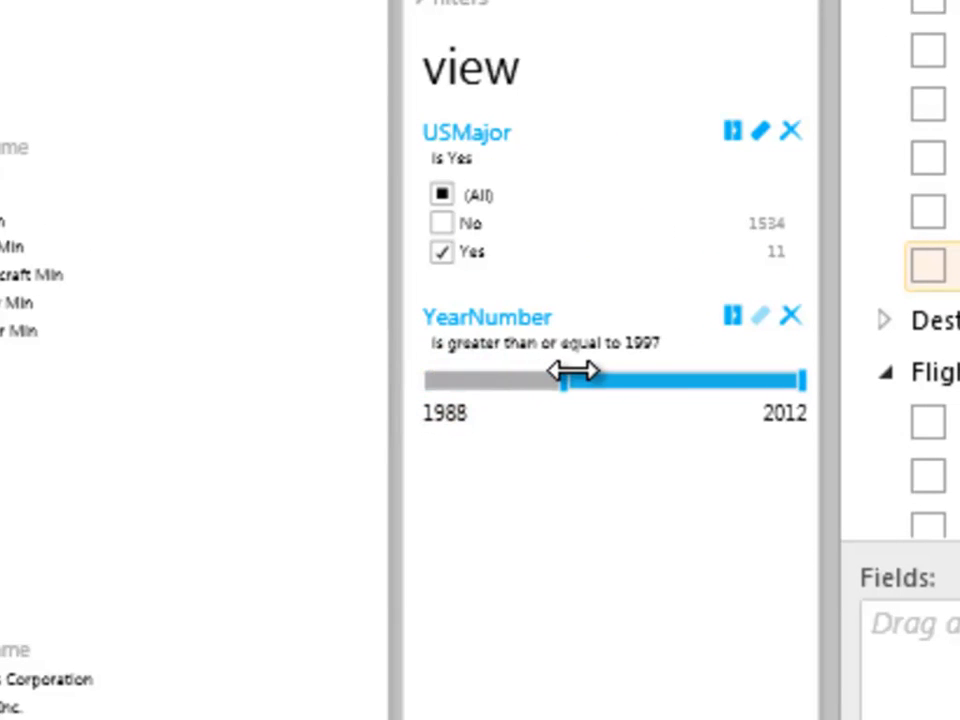
left_click_drag(564, 380, 690, 380)
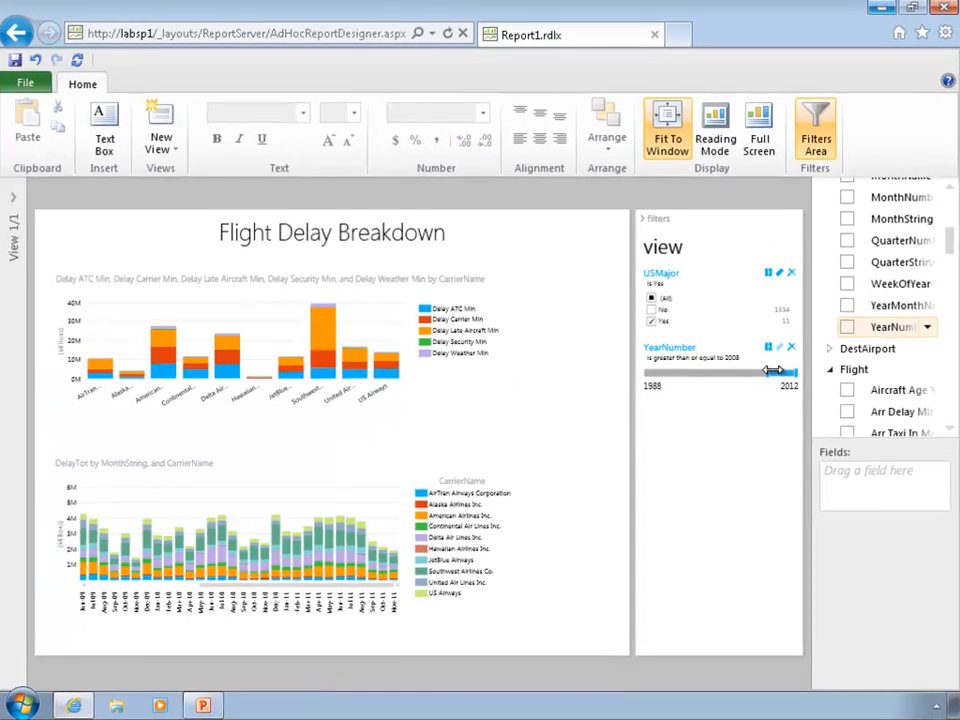
left_click_drag(770, 370, 778, 370)
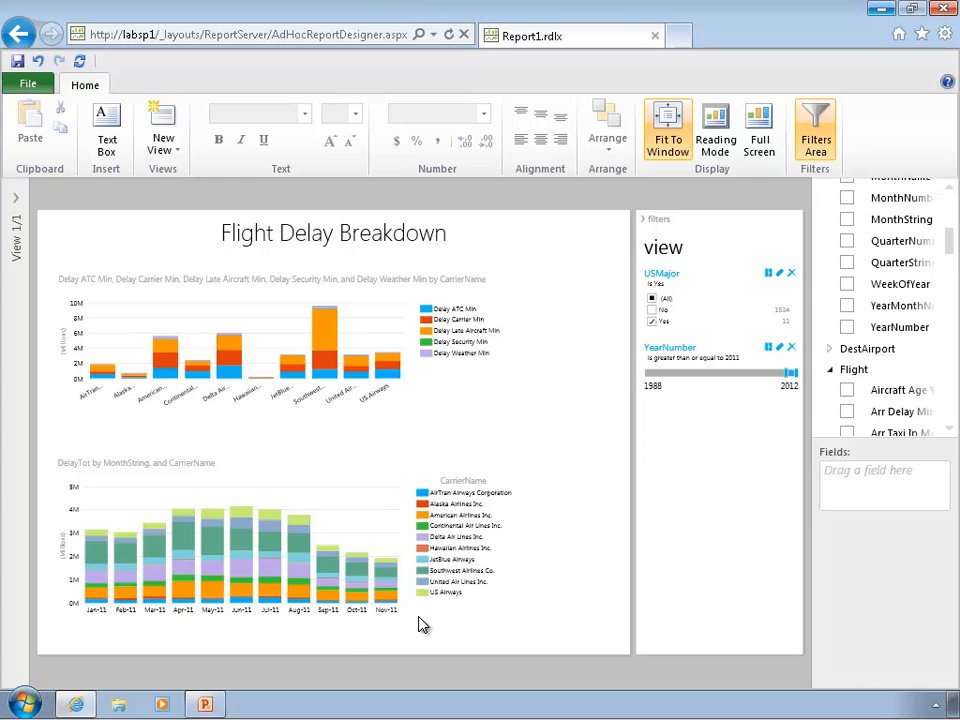
left_click(196, 600)
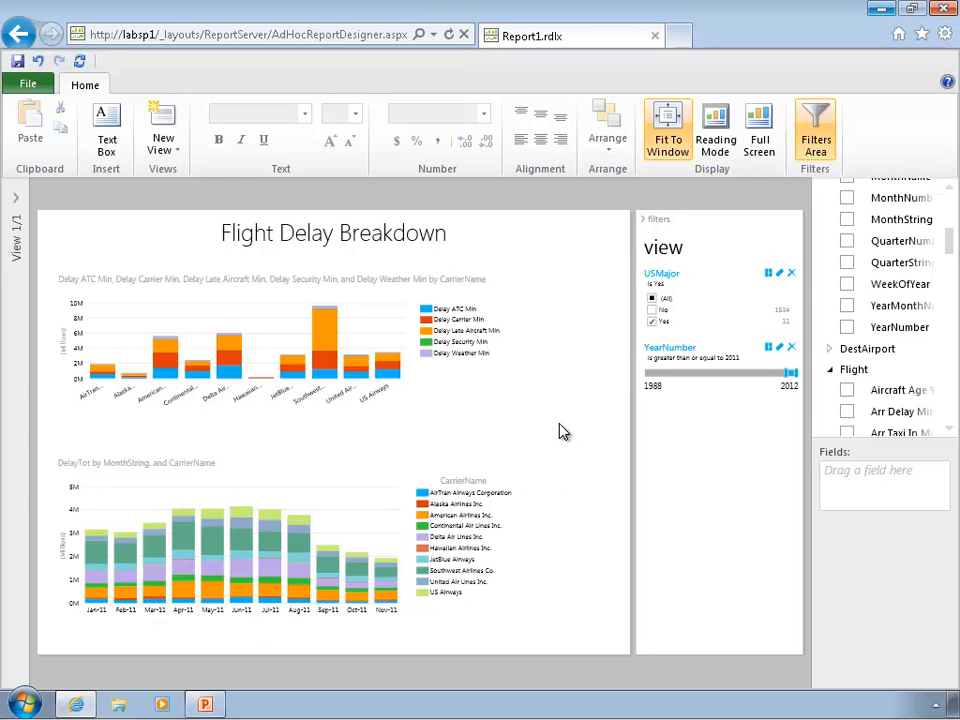
mouse_move(704, 548)
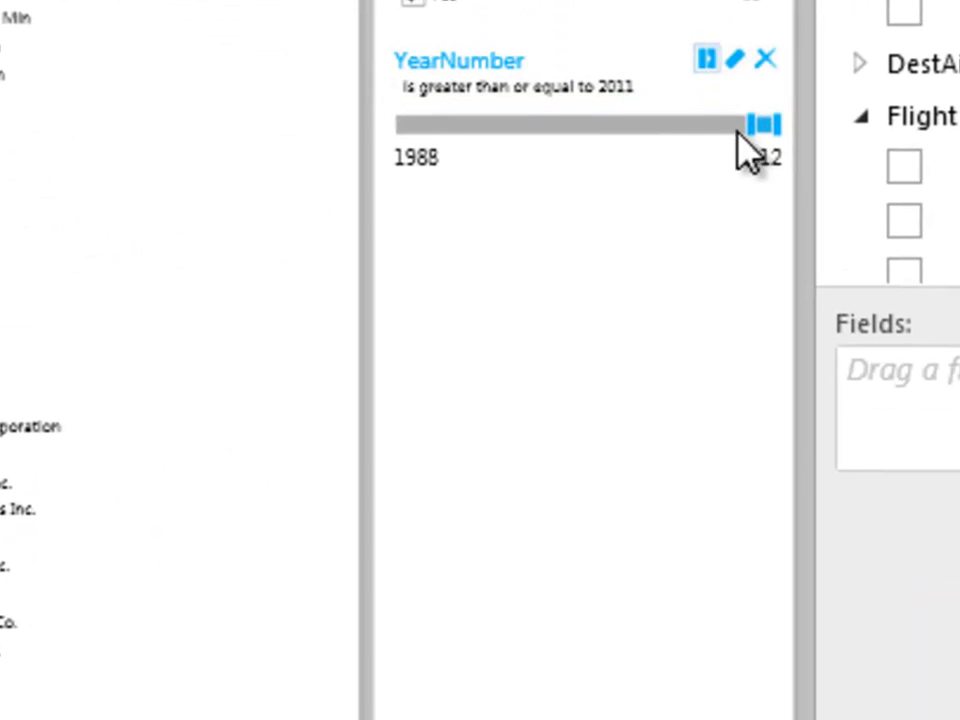
Step: Reset the year slider, try an advanced 'is 2011' condition, then clear the YearNumber filter back to All
left_click_drag(760, 124, 436, 124)
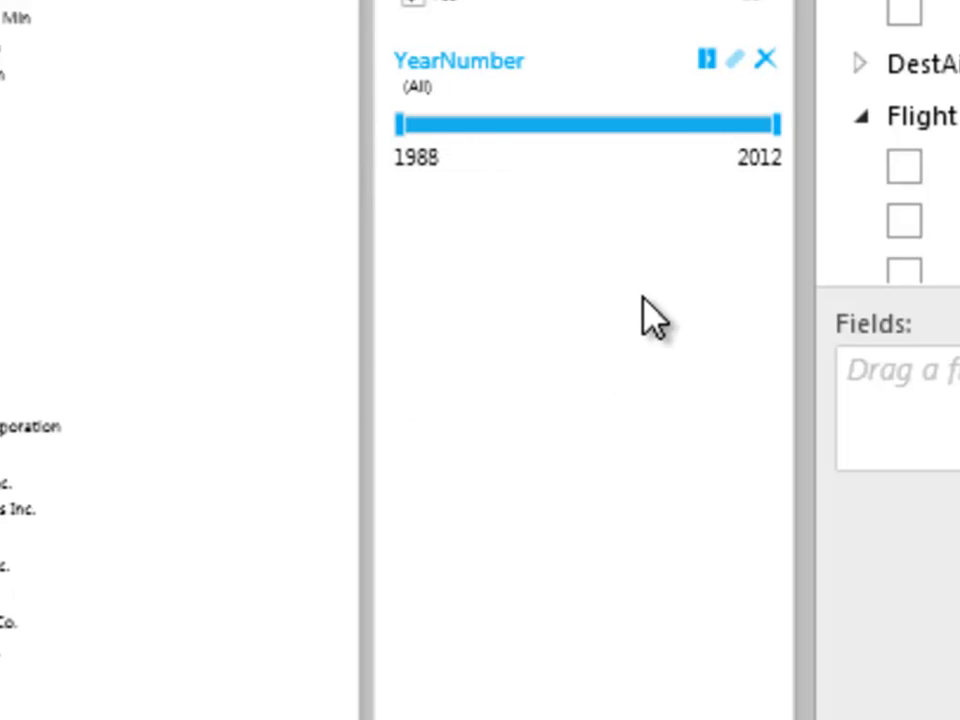
mouse_move(704, 58)
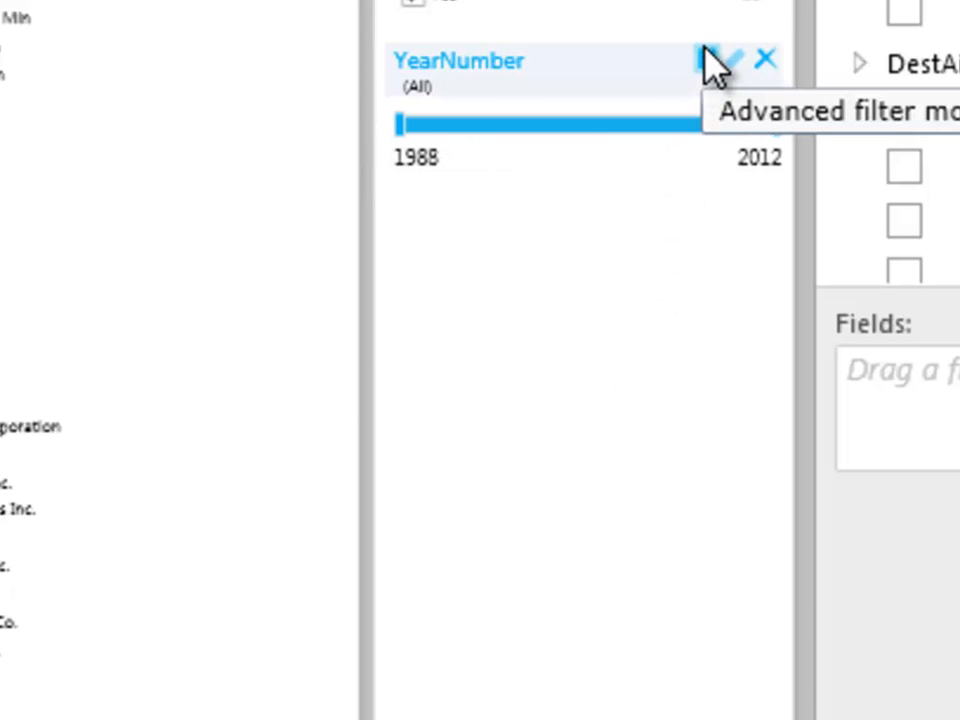
left_click(708, 58)
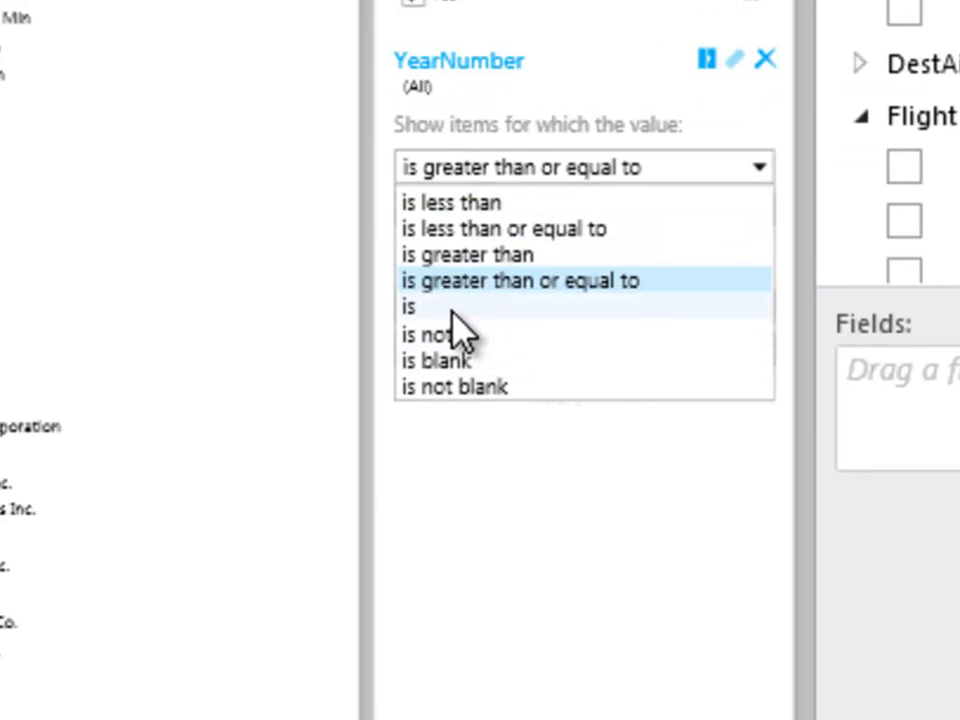
left_click(408, 306)
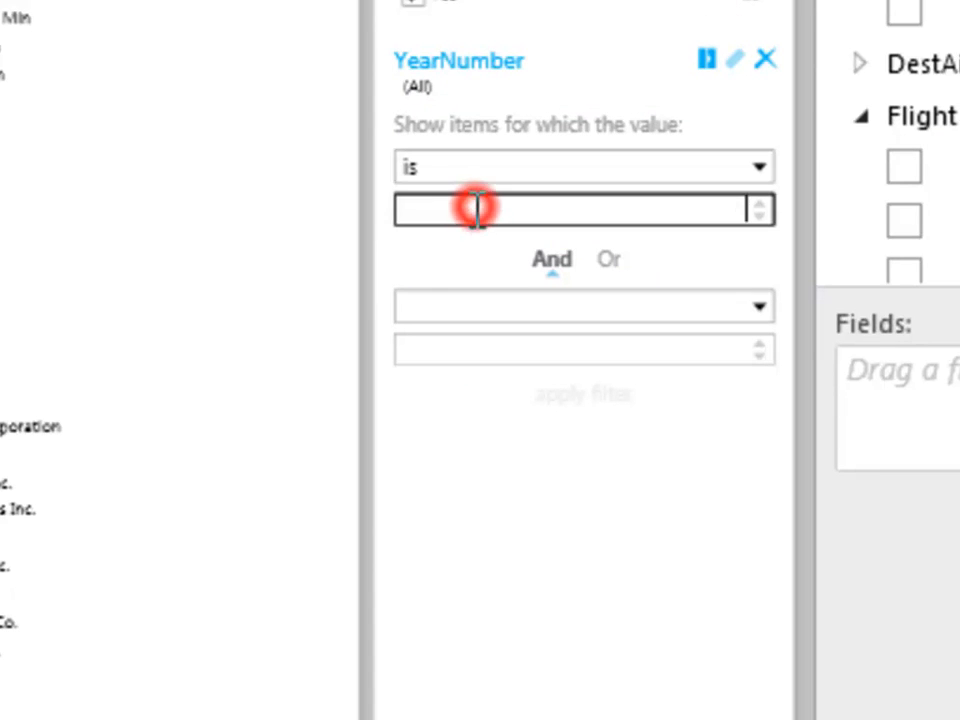
type("2011")
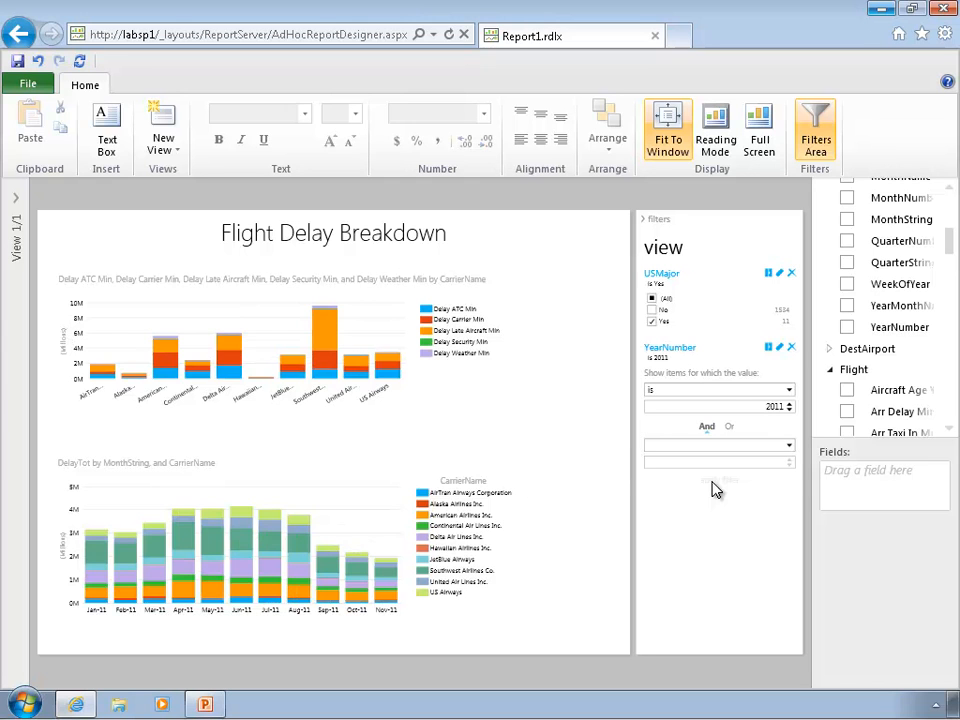
mouse_move(696, 444)
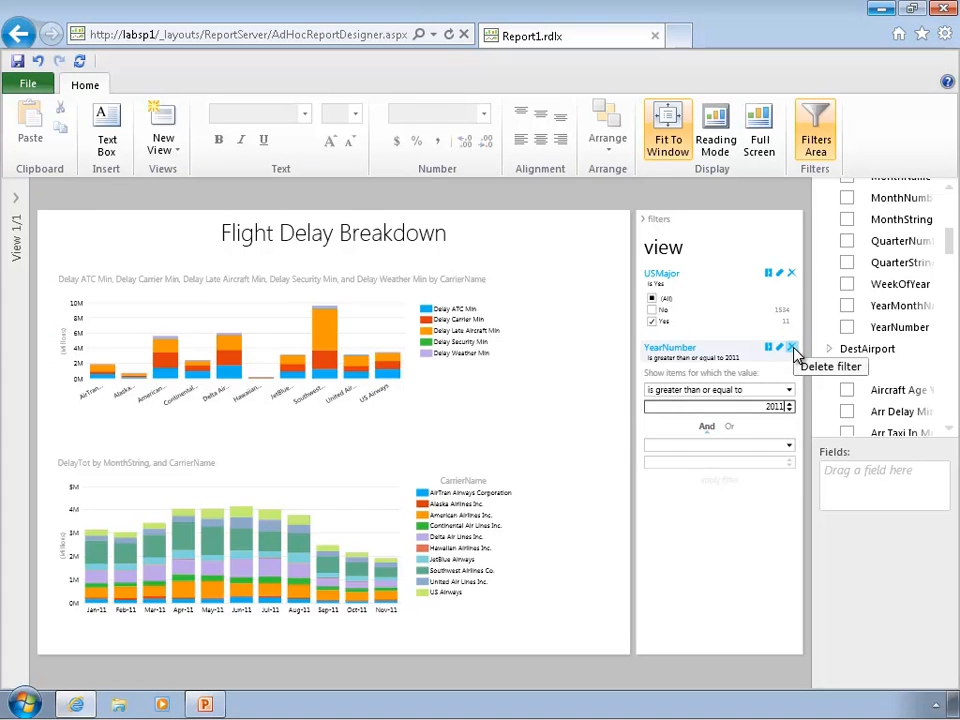
left_click(792, 348)
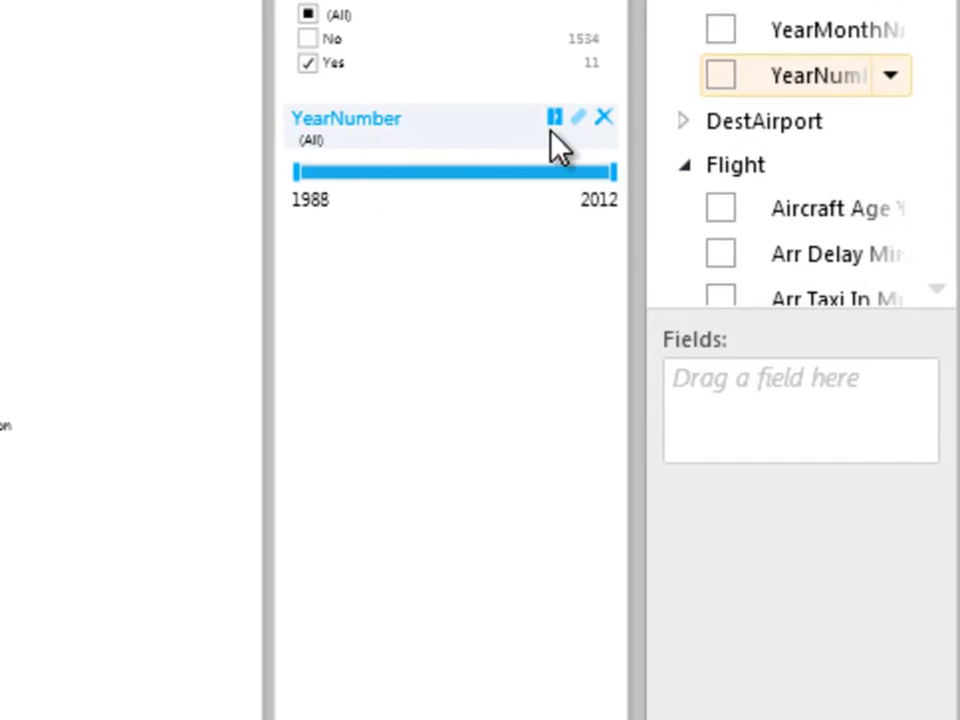
Step: Set the YearNumber view filter to the advanced condition 'is 2011'
left_click(576, 116)
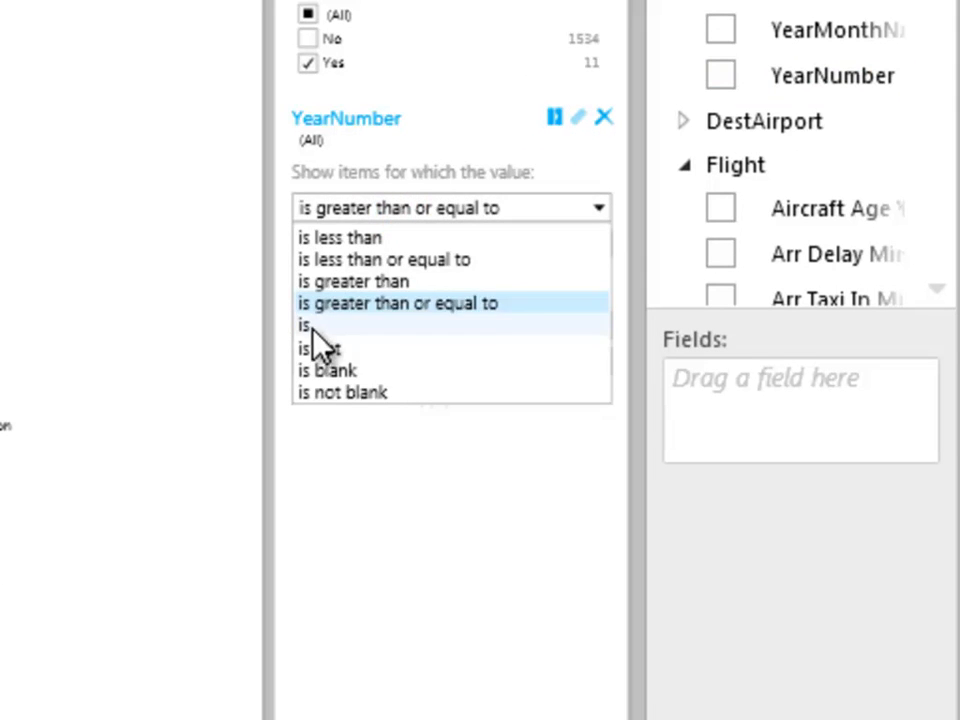
left_click(304, 324)
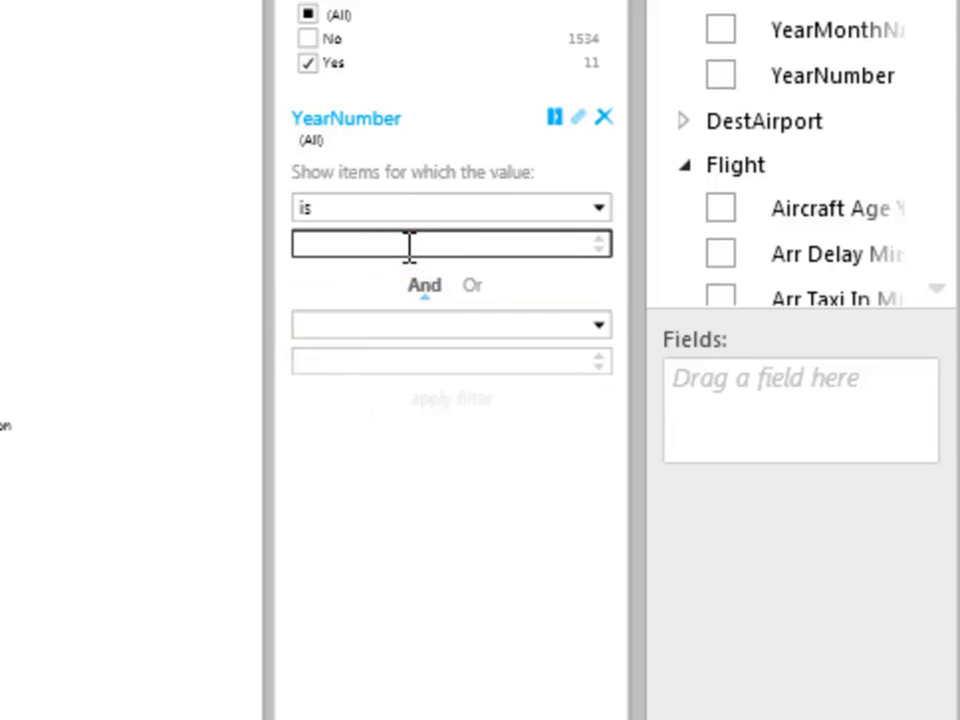
type("2011")
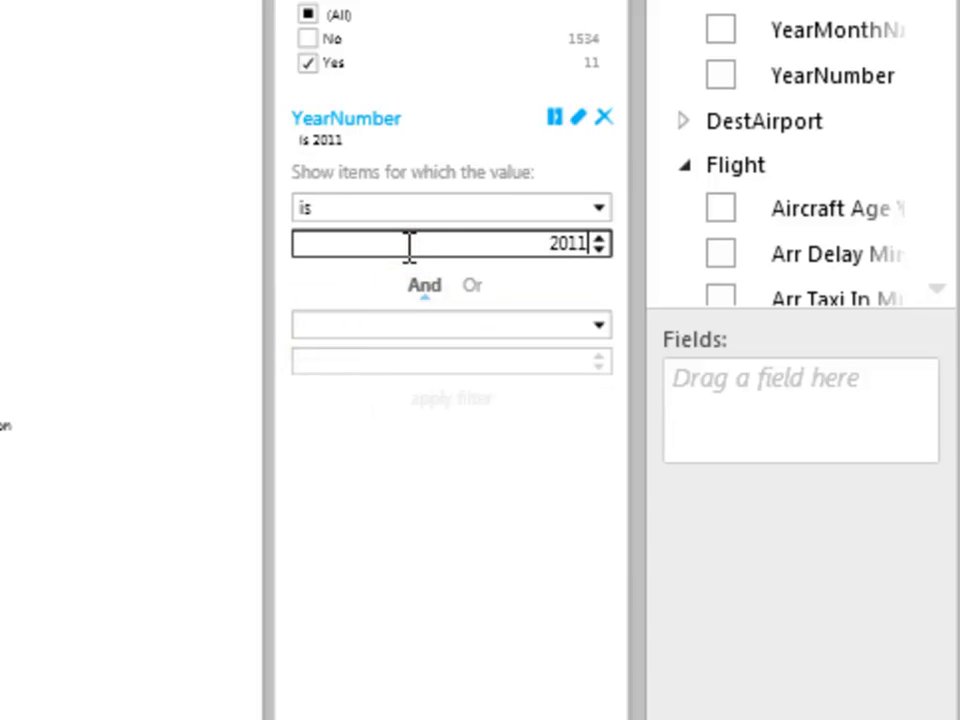
mouse_move(40, 340)
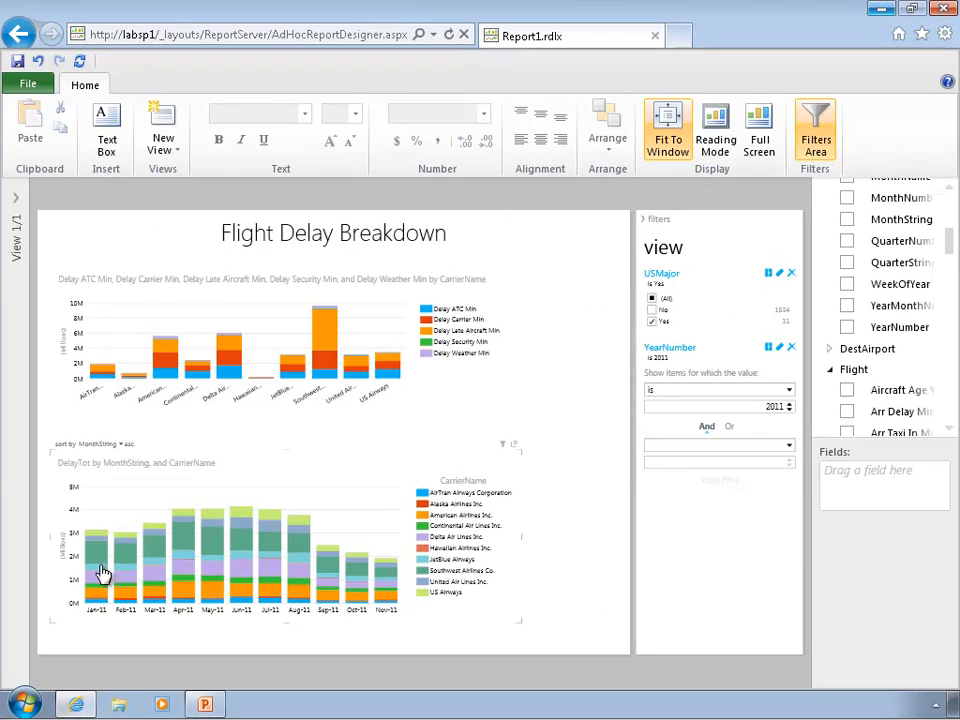
mouse_move(462, 486)
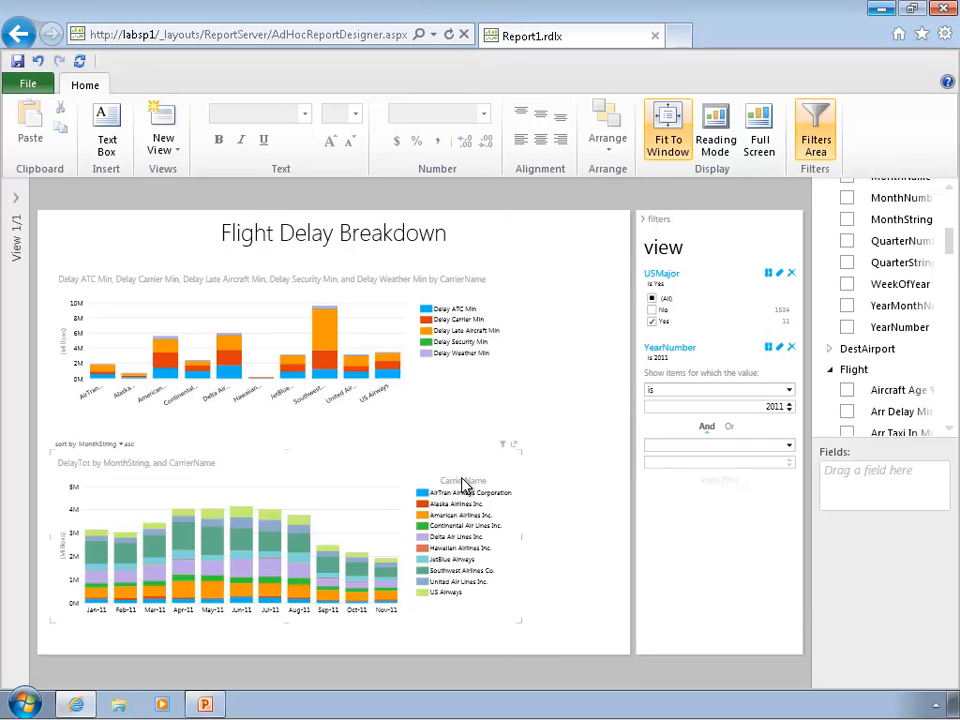
mouse_move(504, 456)
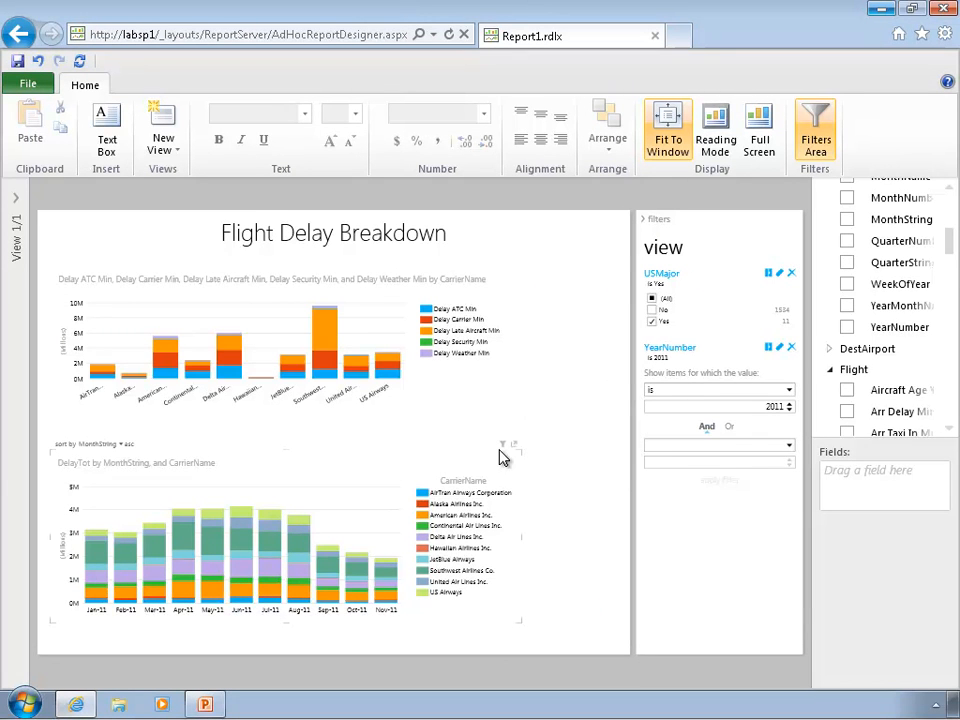
mouse_move(496, 548)
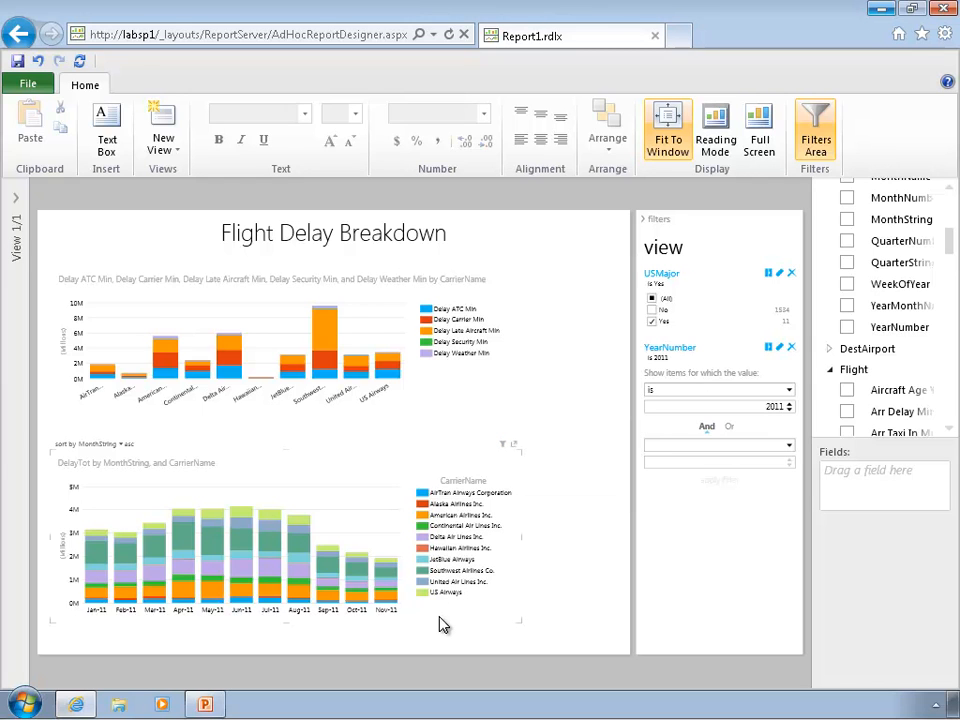
mouse_move(500, 462)
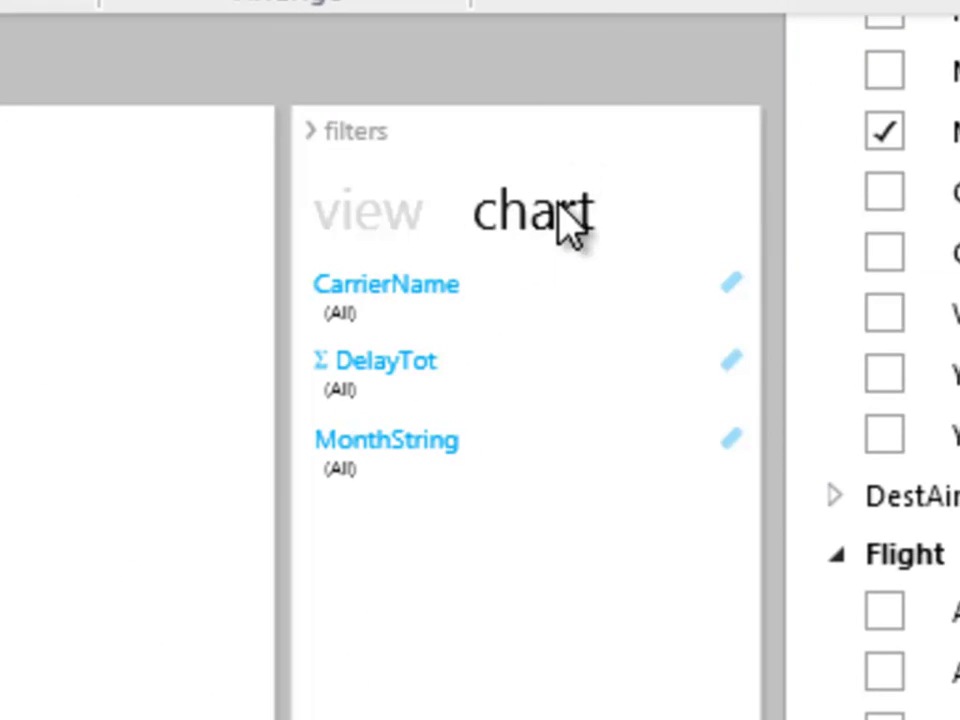
Step: Filter the monthly chart's CarrierName to American, Delta, United and US Airways
left_click(368, 210)
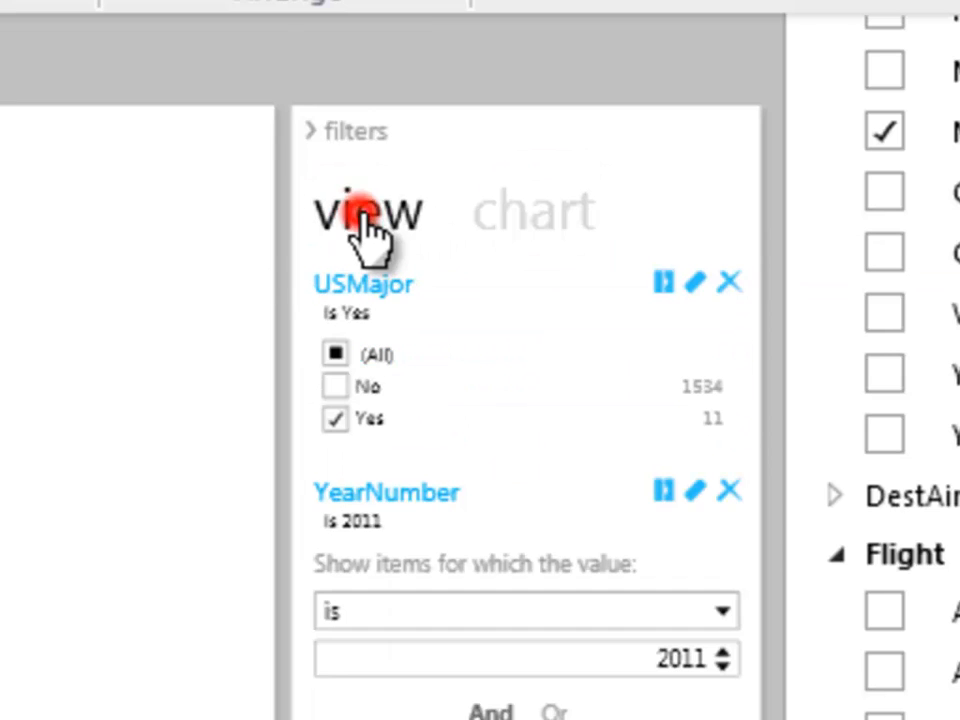
mouse_move(368, 216)
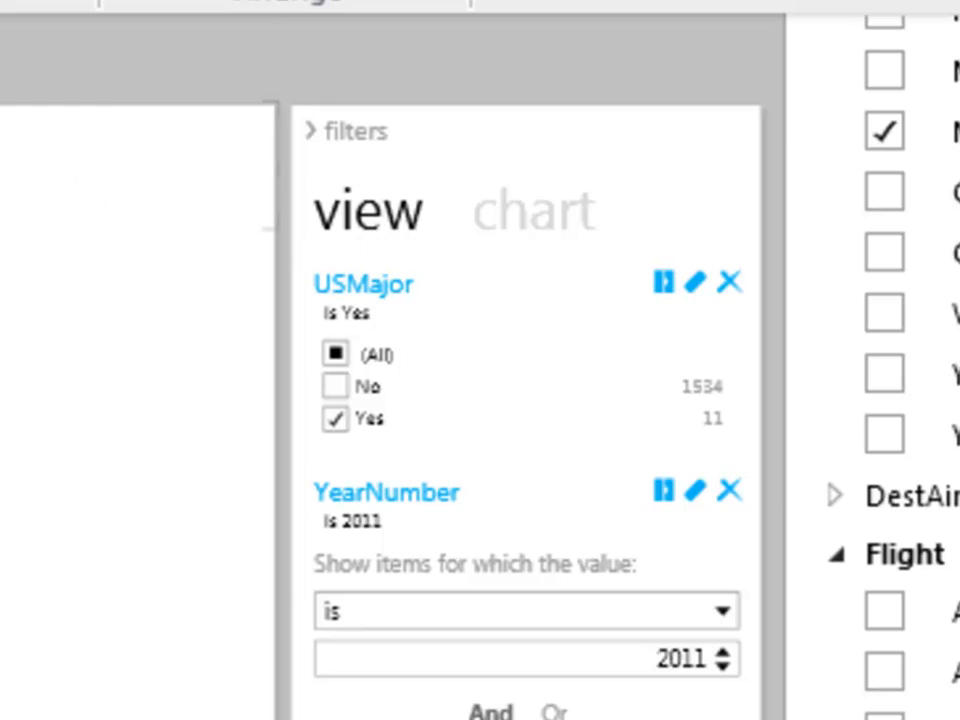
left_click(534, 210)
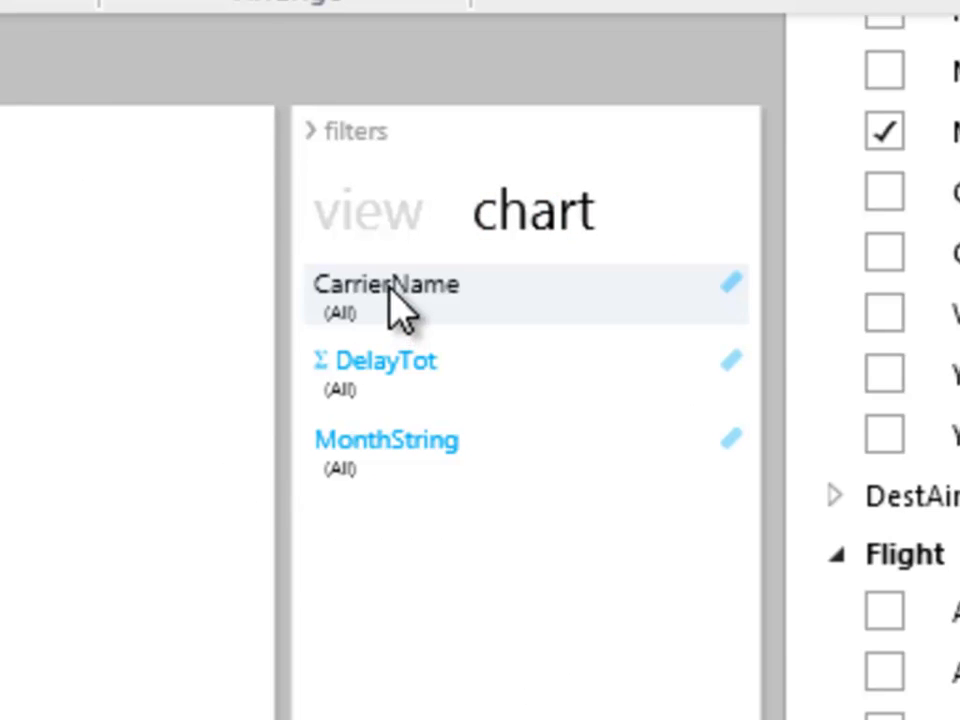
left_click(386, 284)
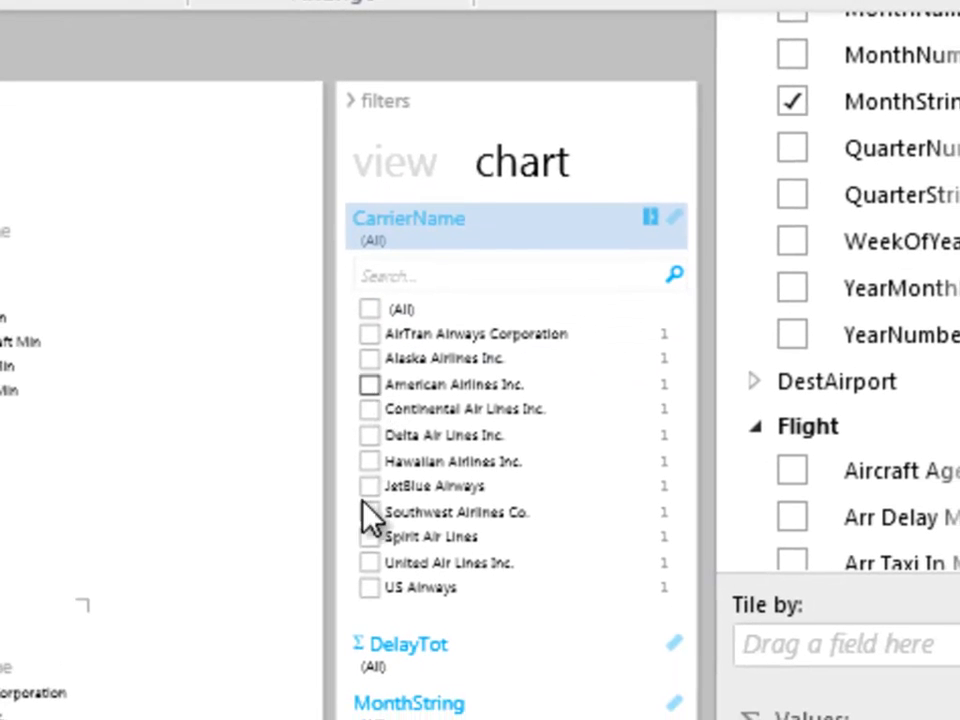
left_click(368, 588)
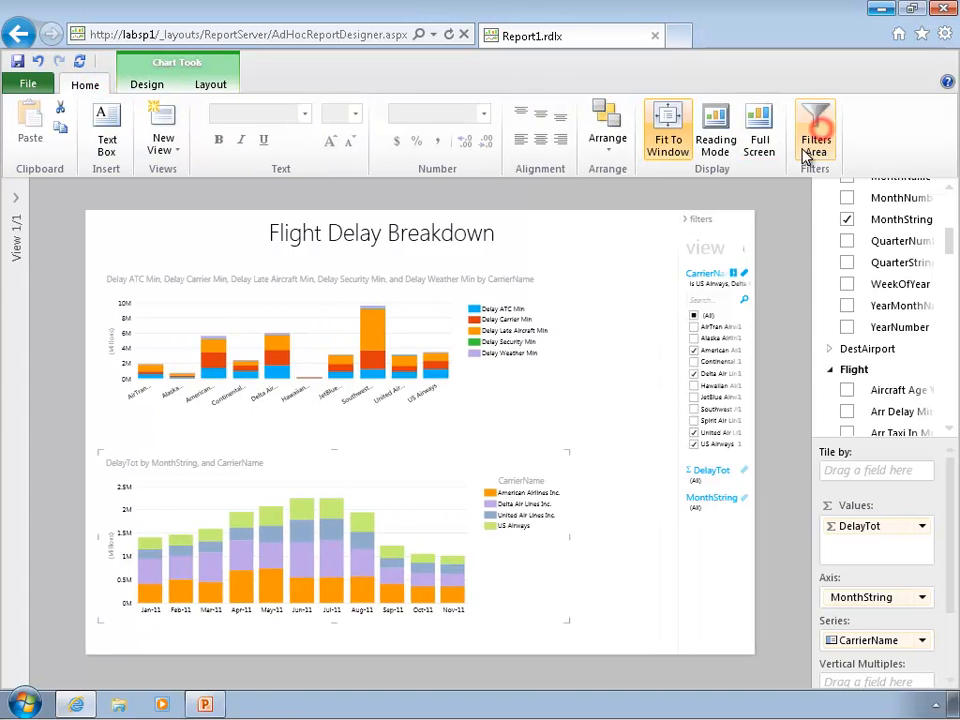
Step: Hide the Filters Area and deselect the chart, leaving OriginAirport fields in view
left_click(816, 130)
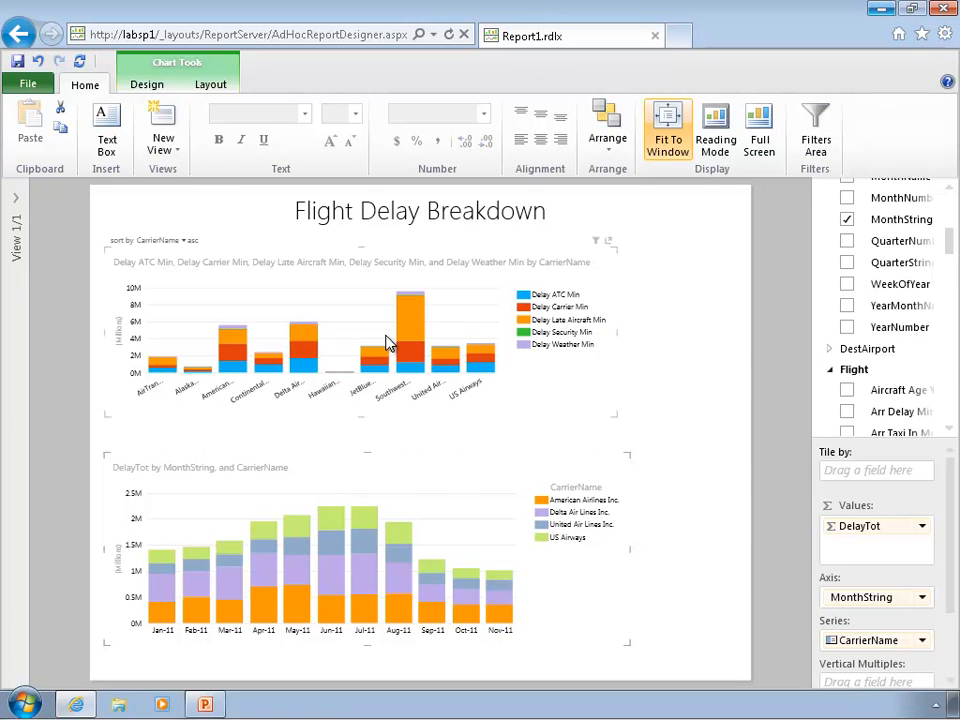
mouse_move(418, 420)
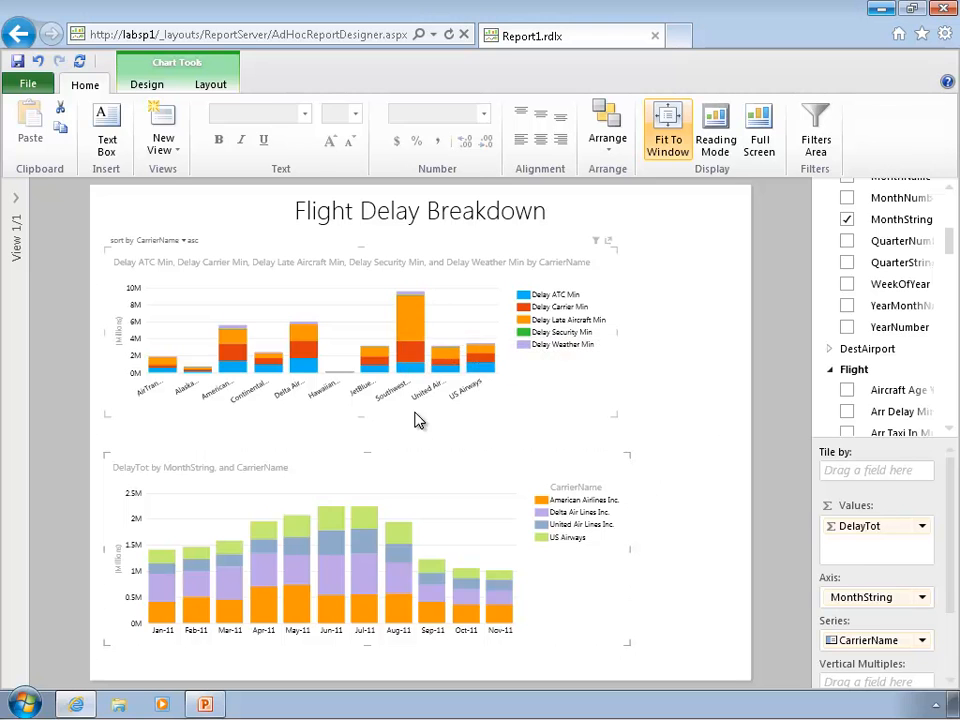
left_click(148, 84)
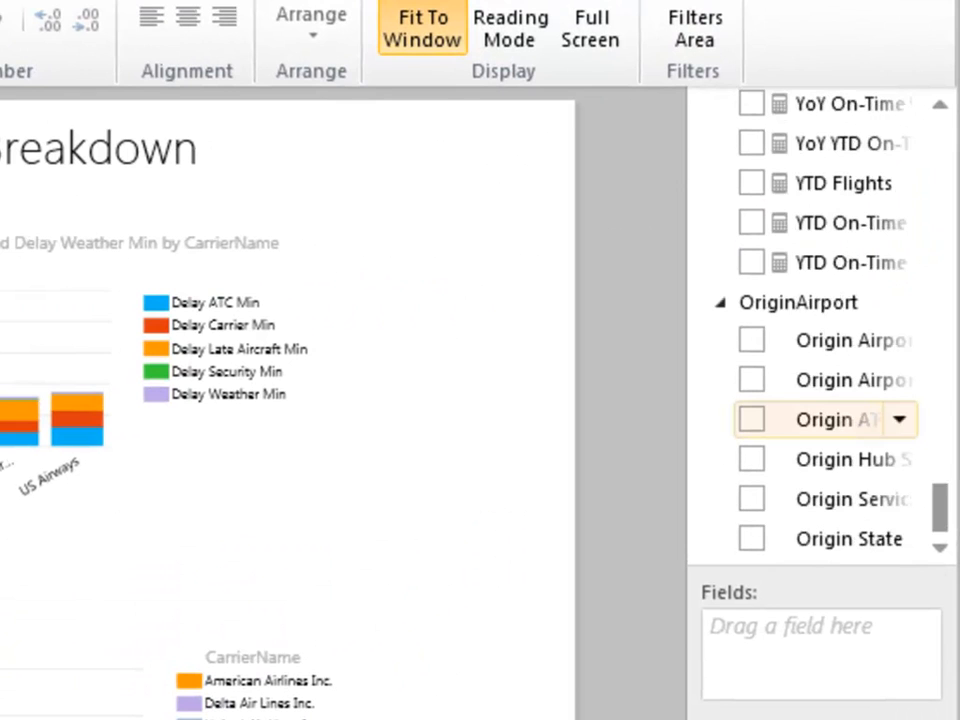
mouse_move(840, 424)
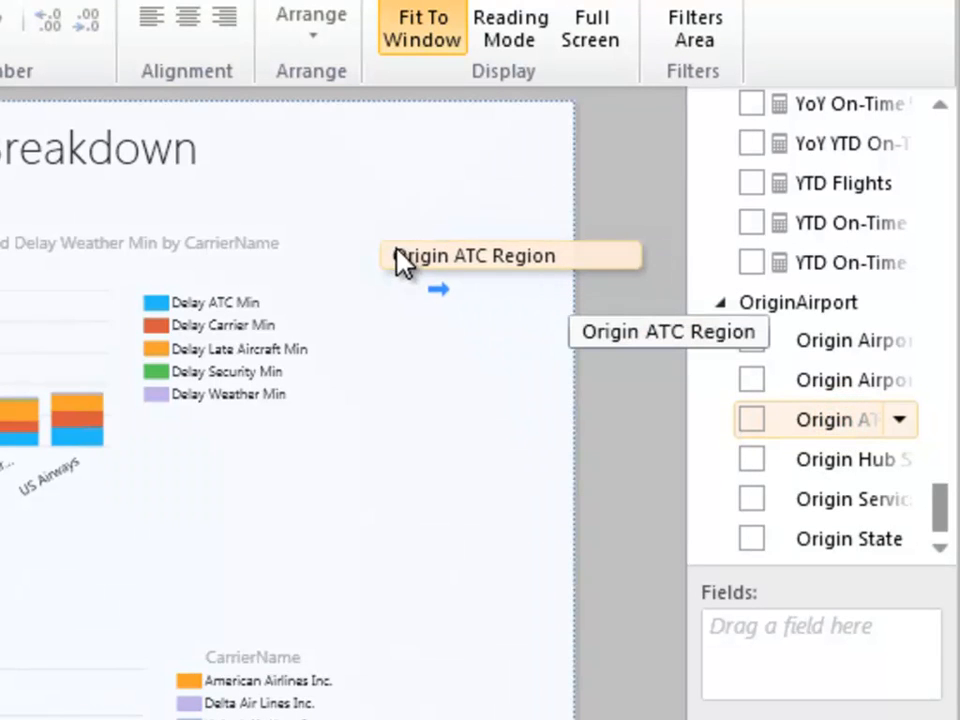
Step: Add Origin ATC Region as a table and convert it to a slicer
left_click(752, 420)
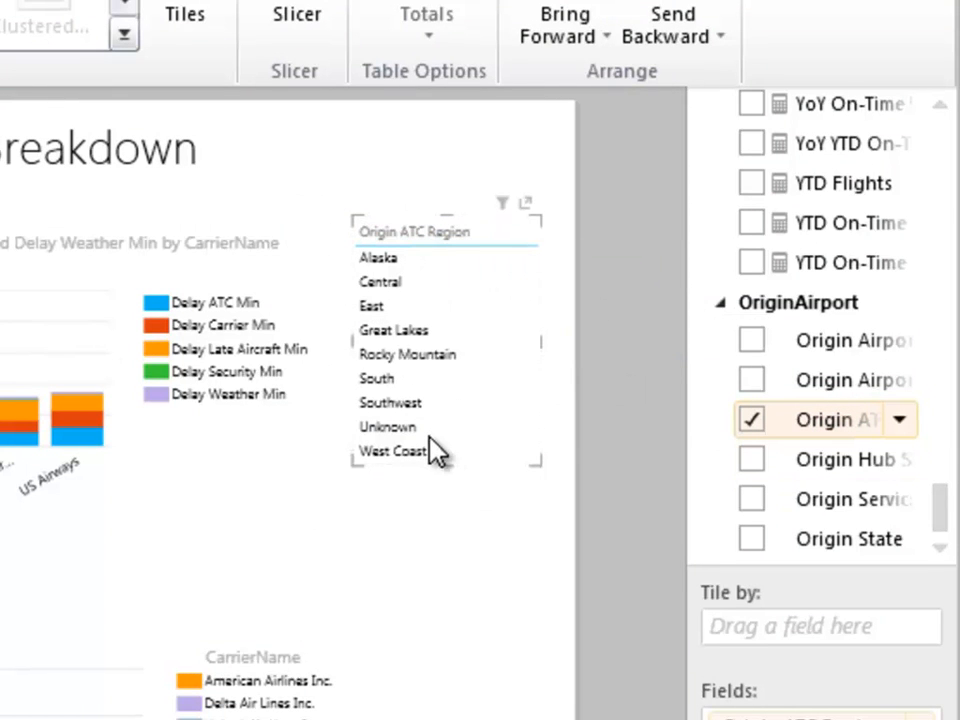
left_click(412, 232)
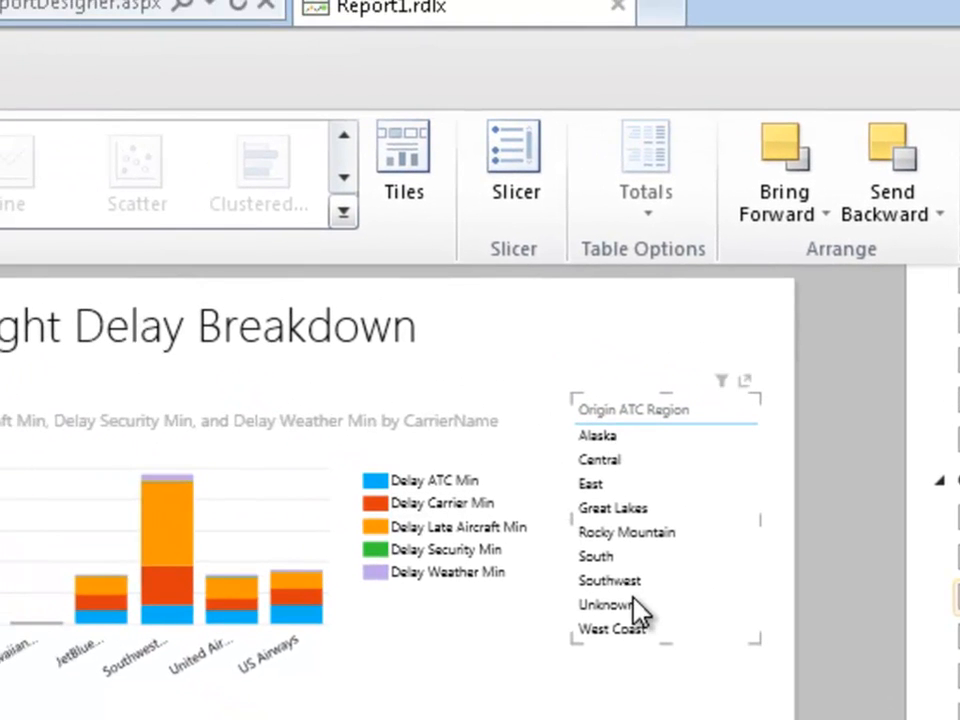
mouse_move(516, 160)
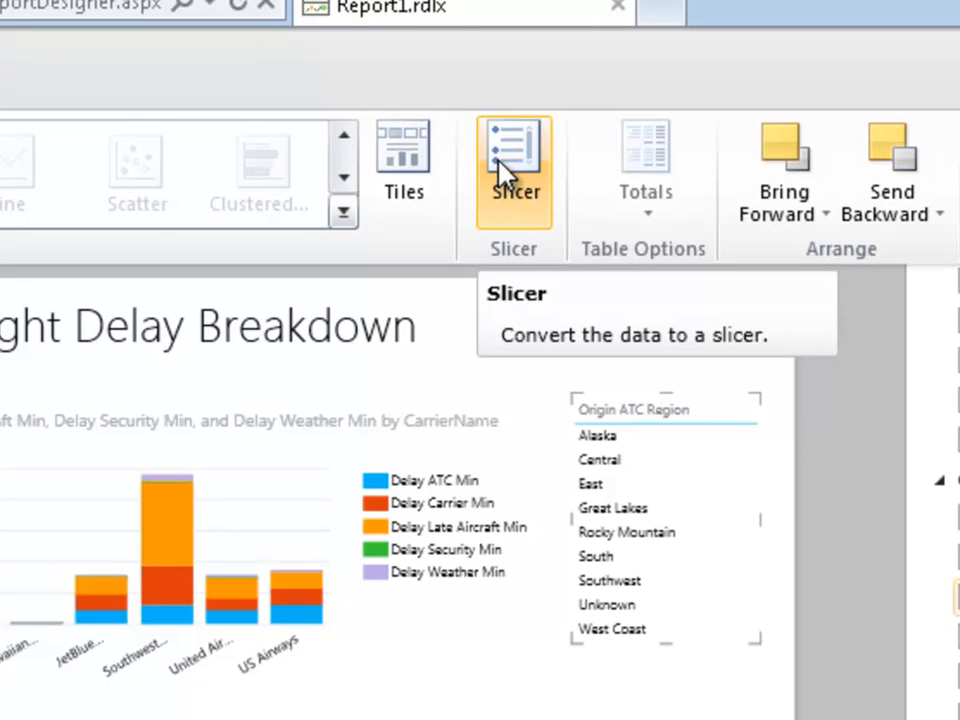
left_click(514, 150)
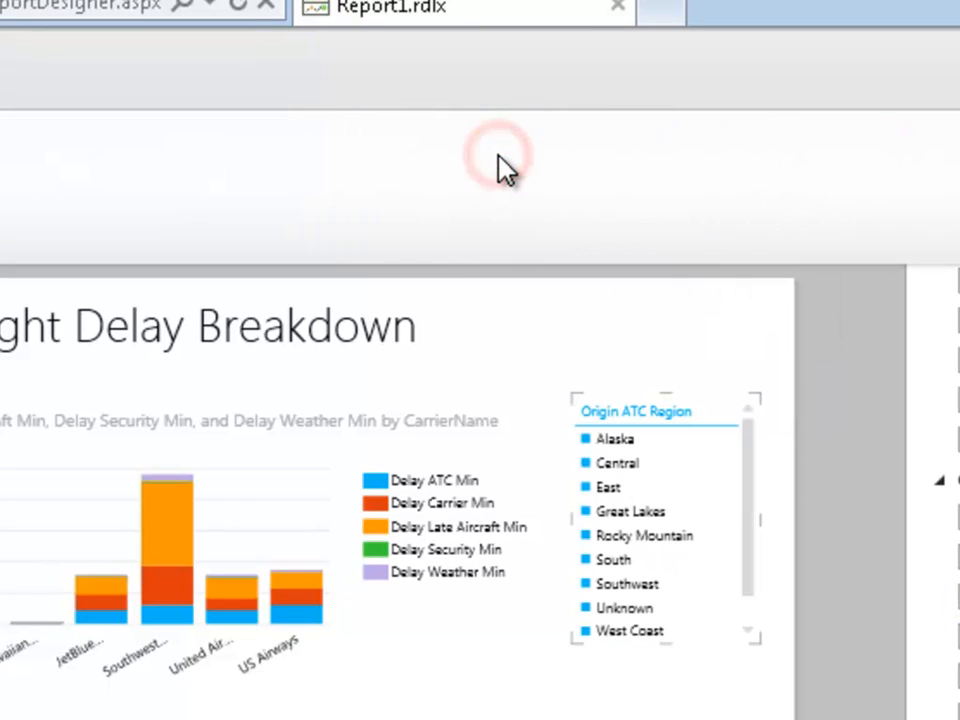
mouse_move(770, 478)
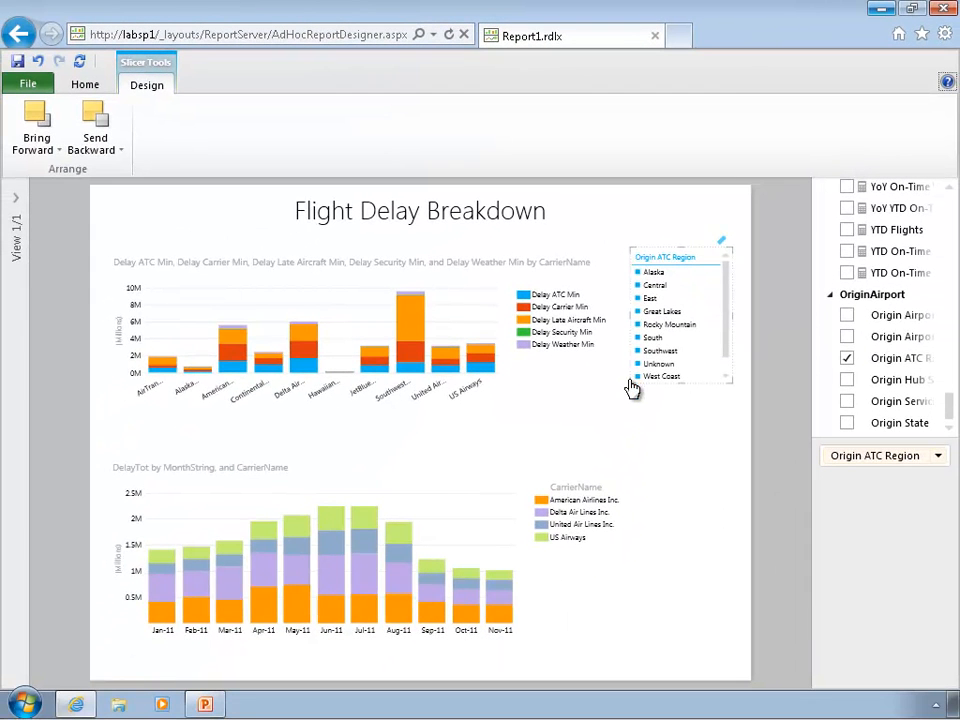
left_click(576, 598)
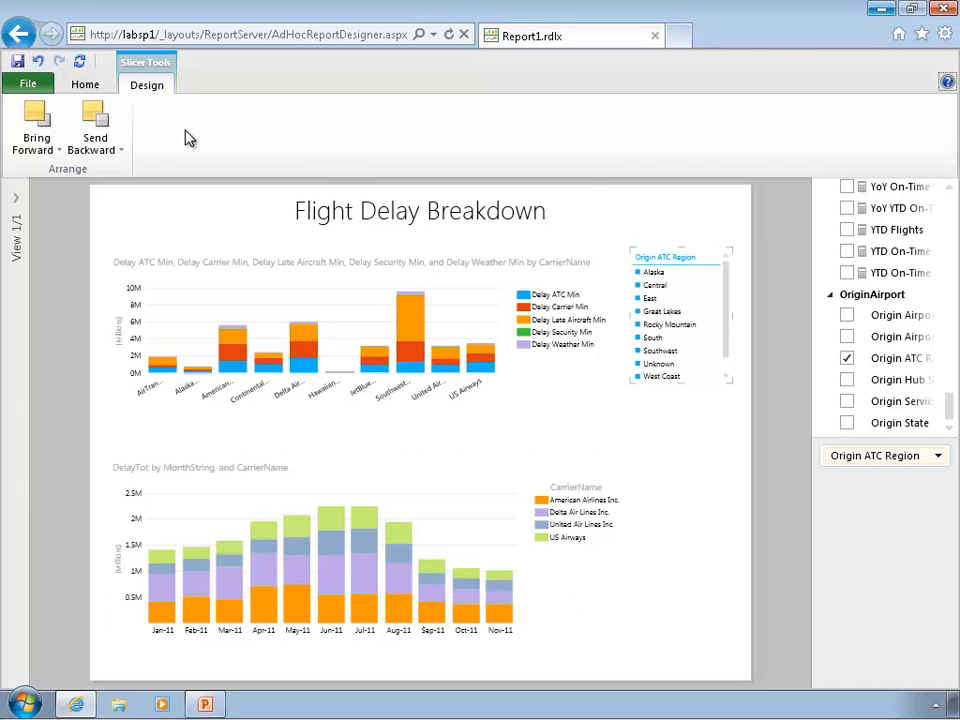
Step: Hide the Filters Area and pick slicer regions, ending on Great Lakes to filter both charts
left_click(84, 84)
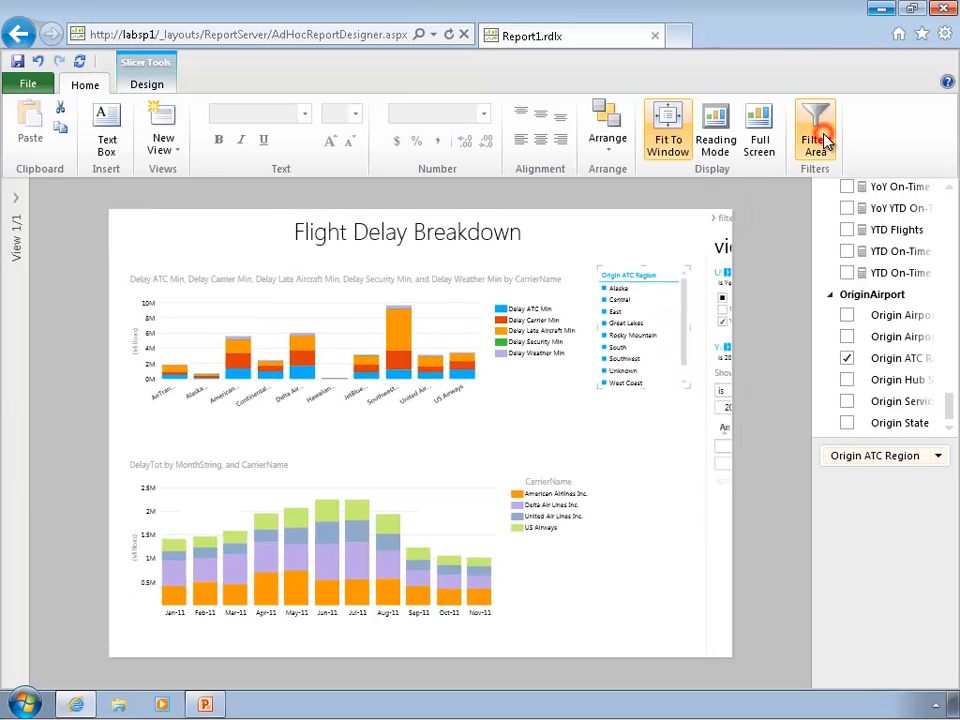
left_click(816, 128)
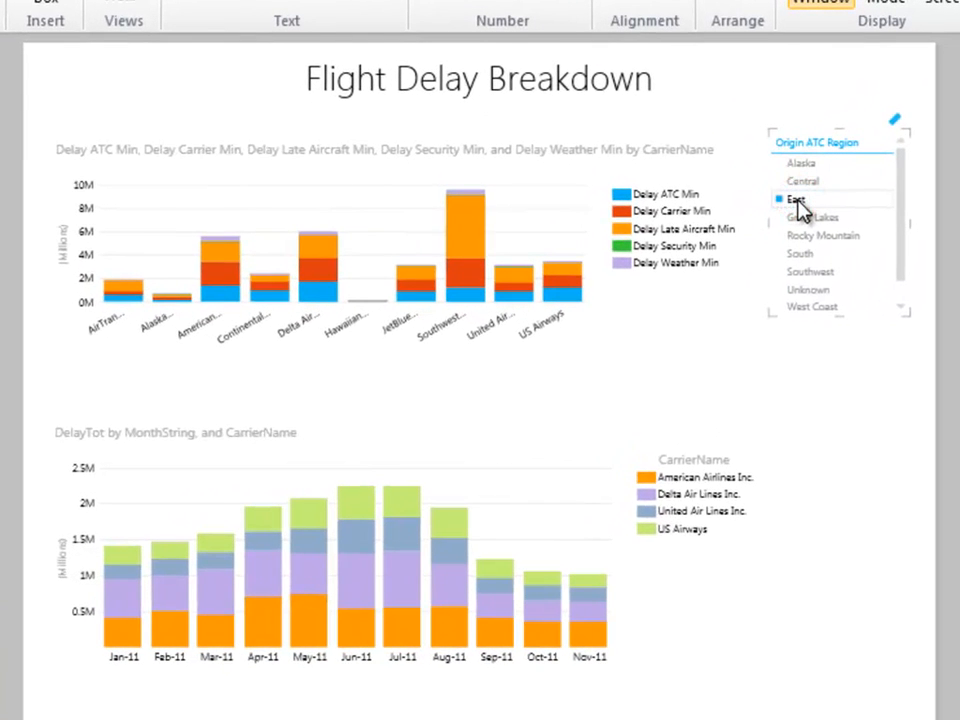
left_click(796, 200)
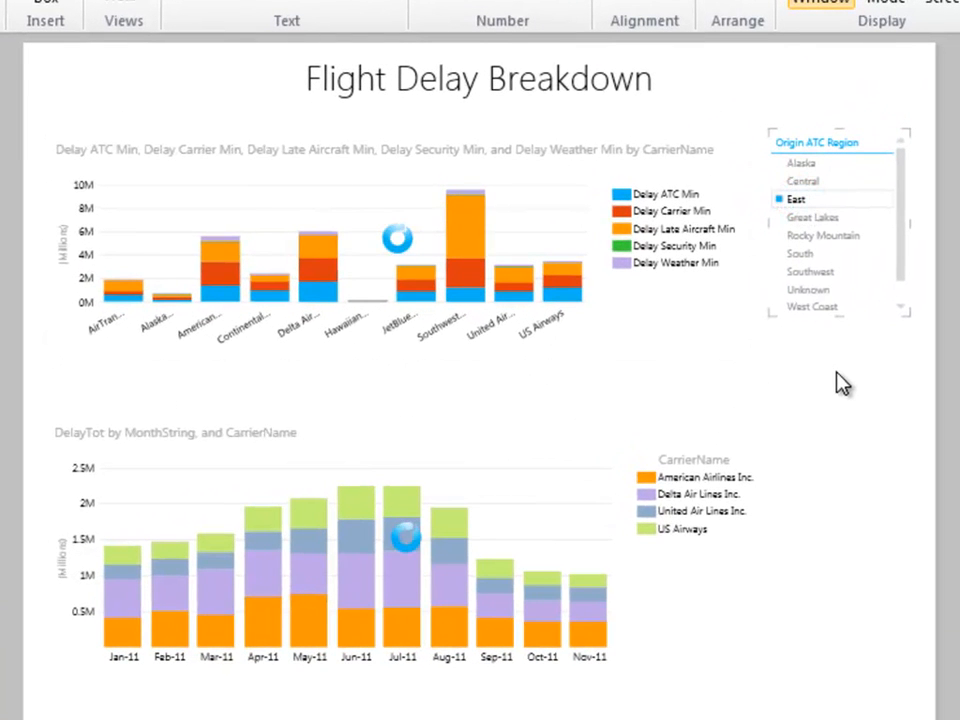
left_click(808, 288)
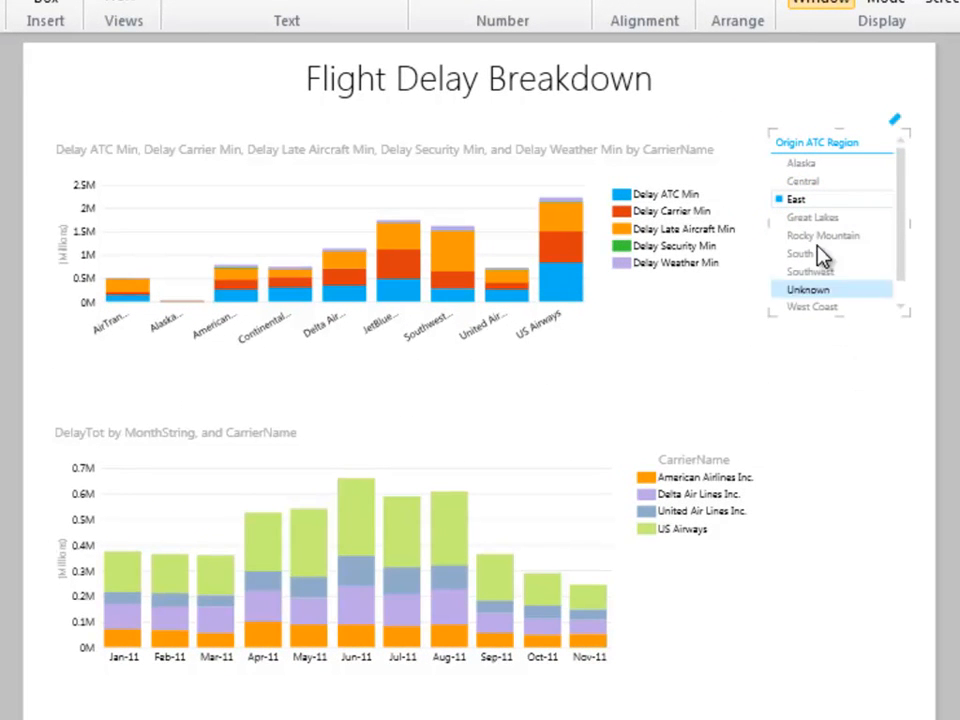
left_click(812, 306)
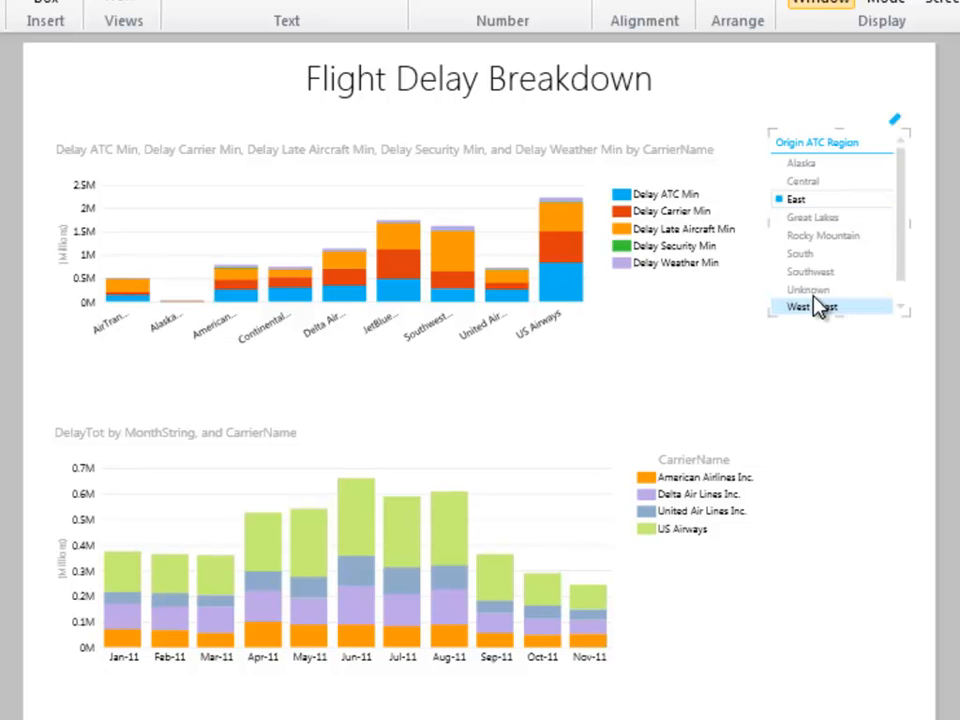
left_click(810, 272)
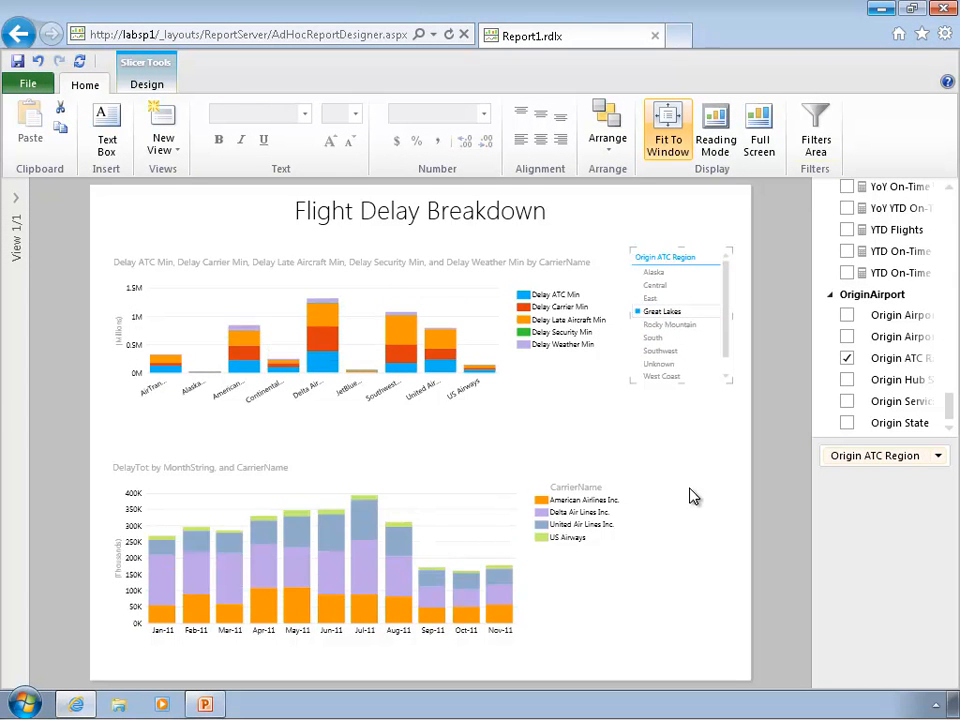
Step: Show the Filters Area again and highlight one carrier's column in the carrier delay chart
left_click(400, 290)
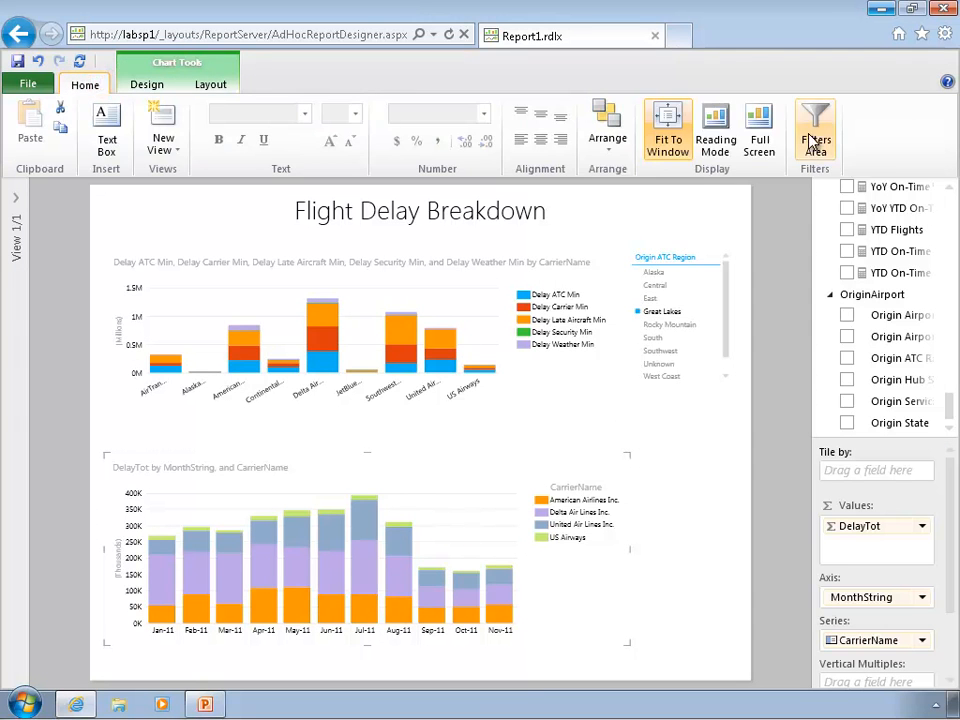
left_click(814, 130)
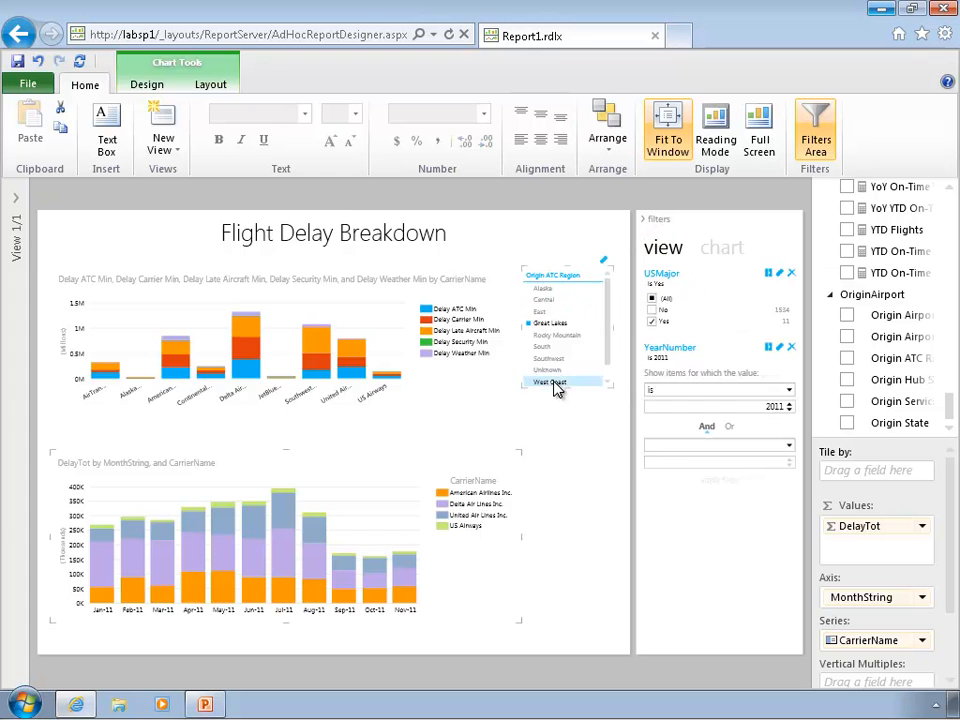
left_click(550, 382)
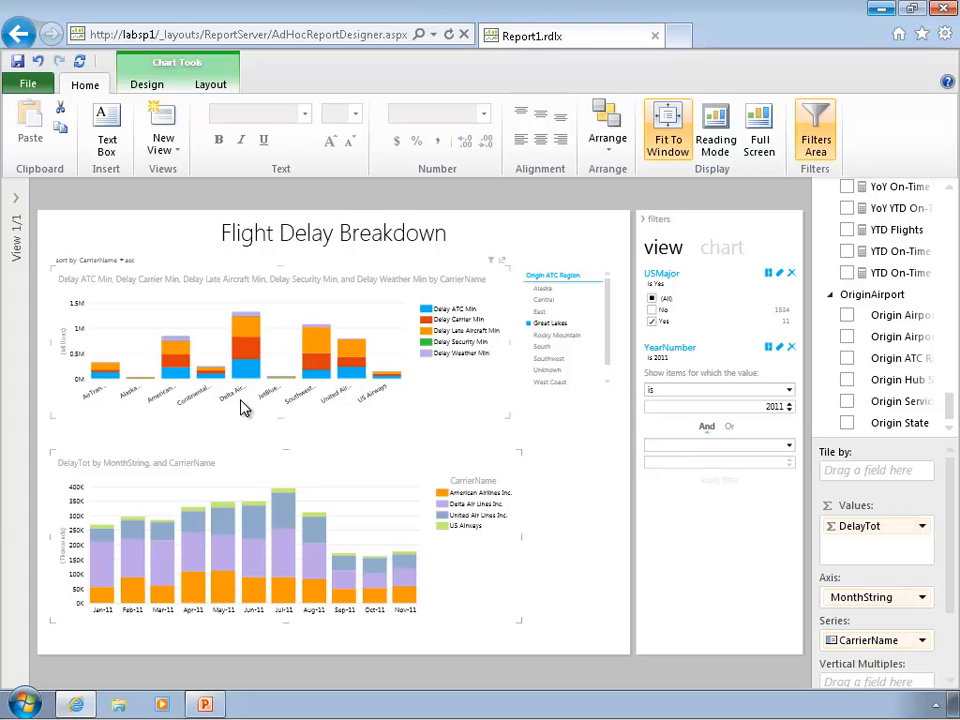
left_click(148, 84)
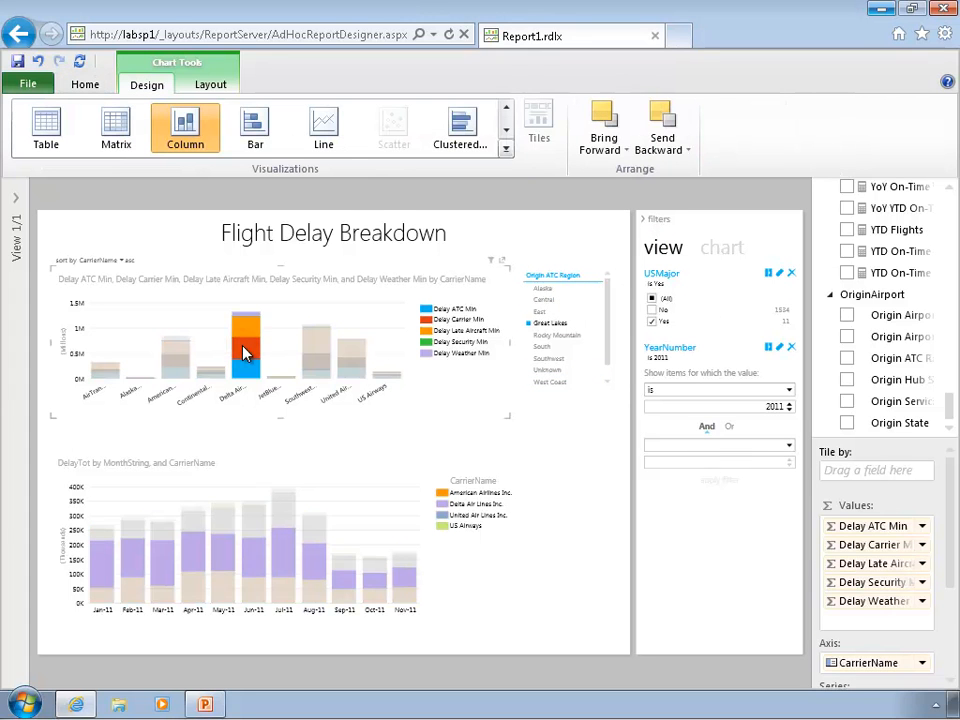